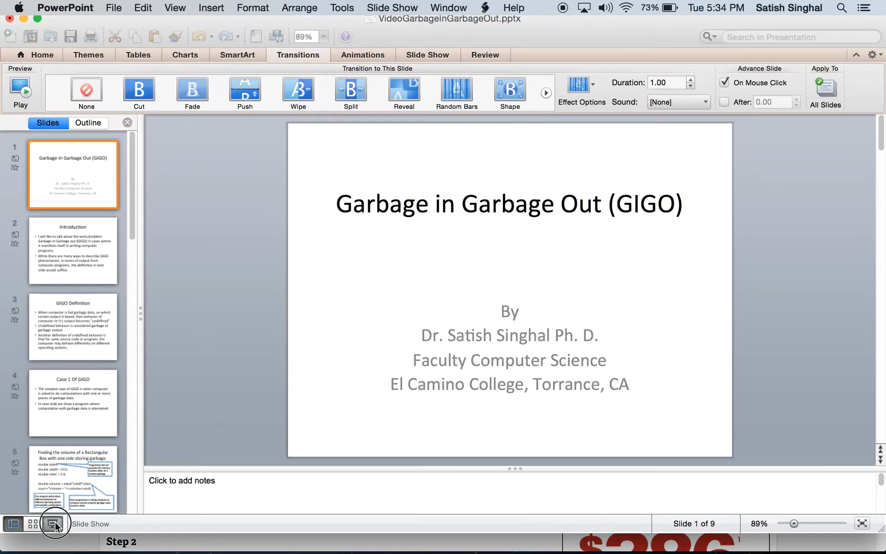
Start the slide show on the GIGO title slide, showing the Faculty Computer Science line.
click(50, 524)
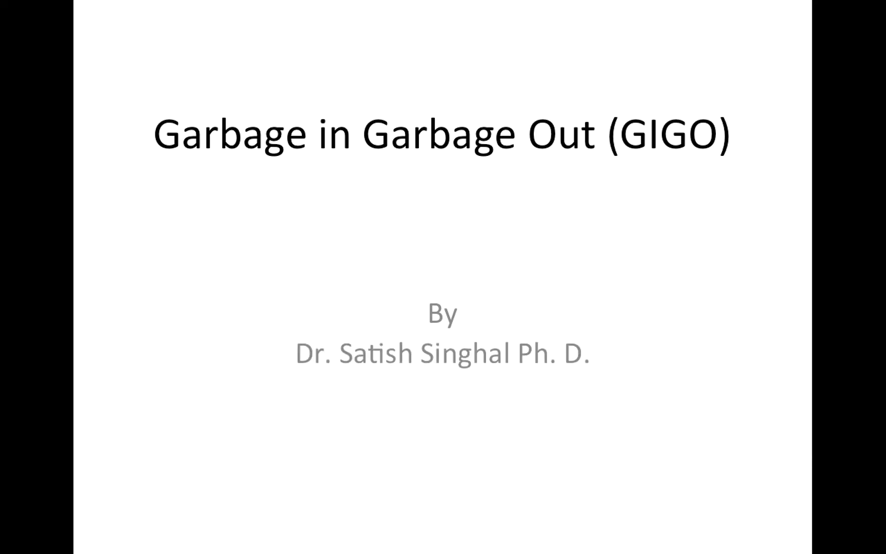
text(Faculty Computer Science)
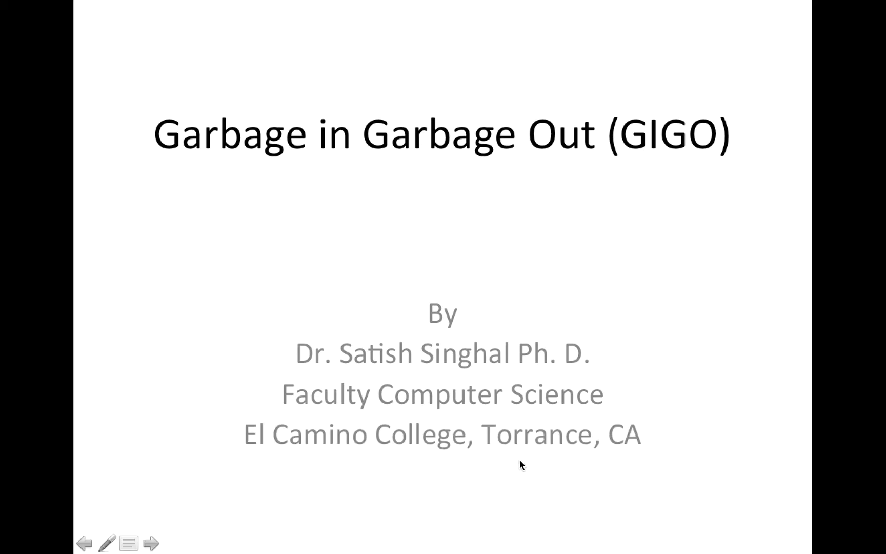
mouse_move(607, 401)
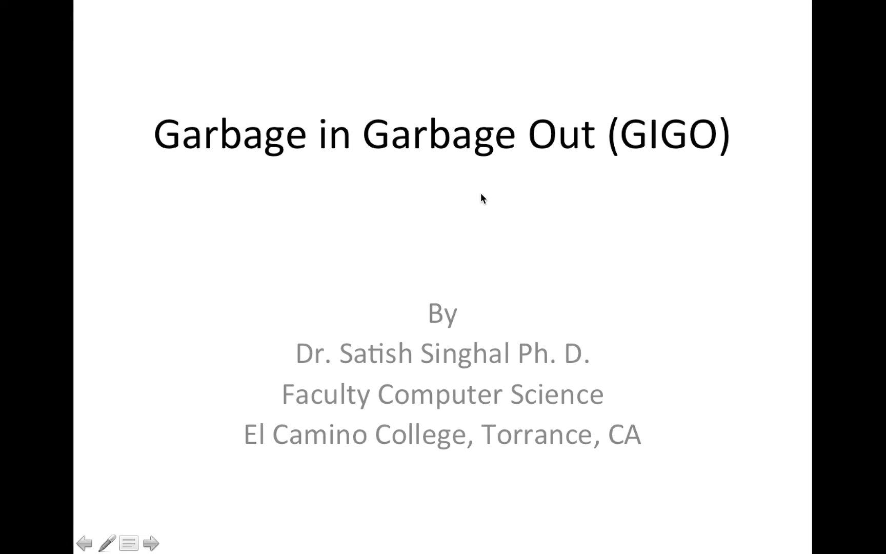
mouse_move(487, 198)
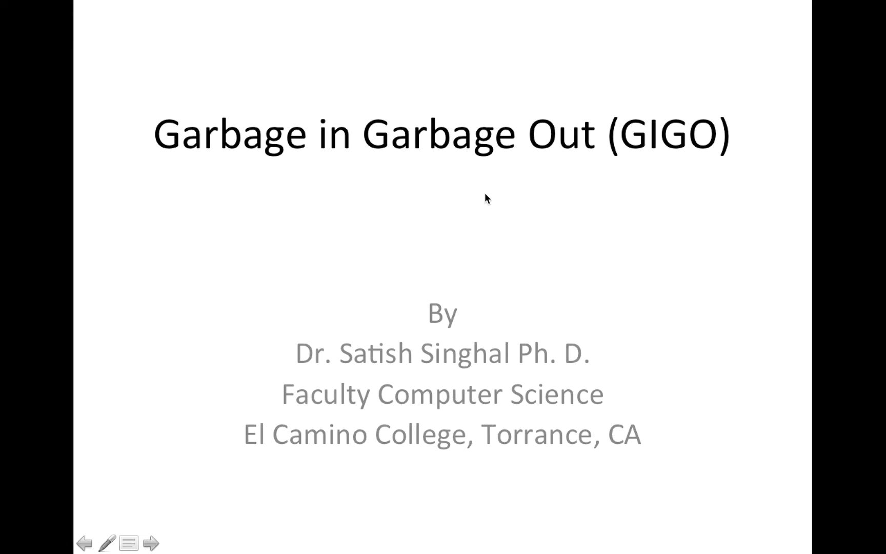
mouse_move(715, 169)
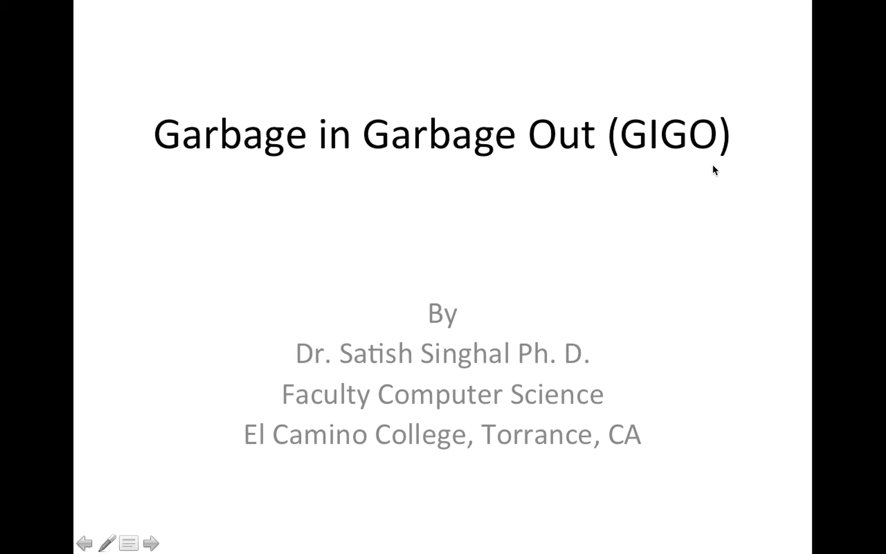
mouse_move(711, 171)
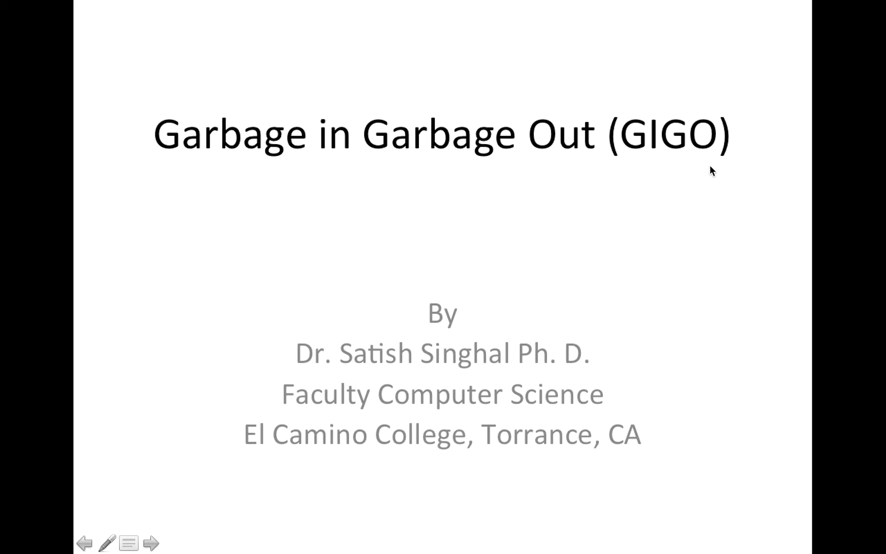
mouse_move(688, 178)
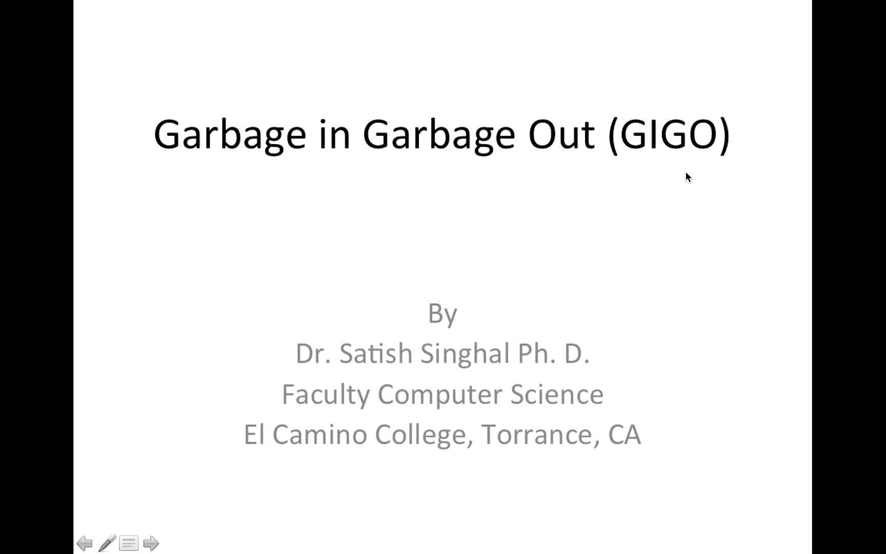
Advance the slide show to the Introduction slide about GIGO in computer programs.
click(145, 544)
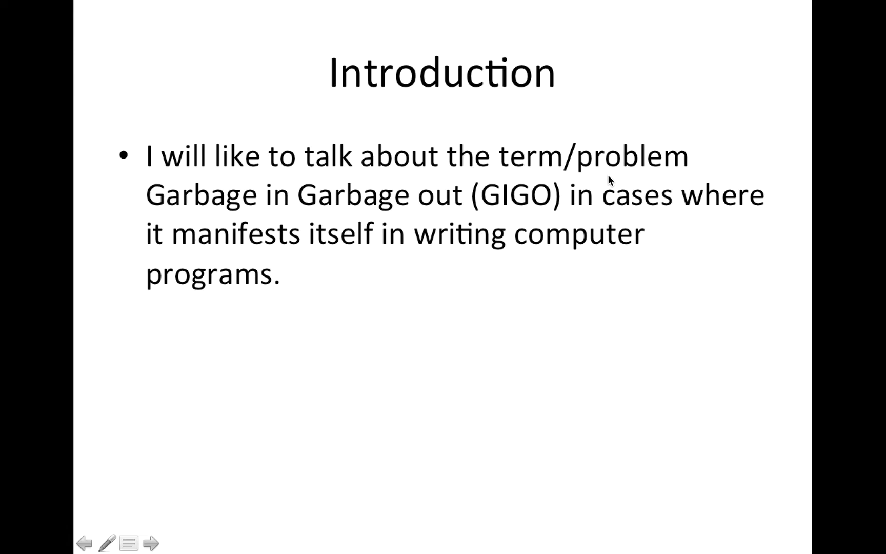
mouse_move(414, 207)
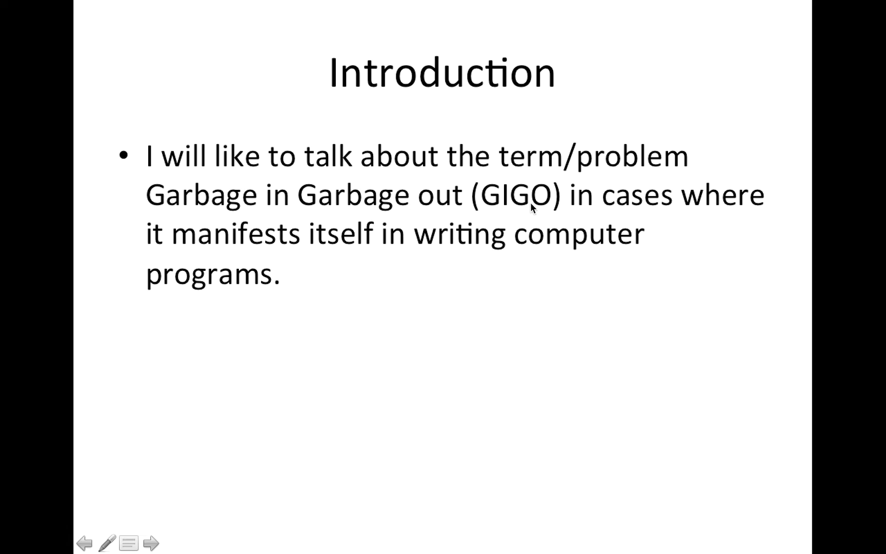
mouse_move(451, 255)
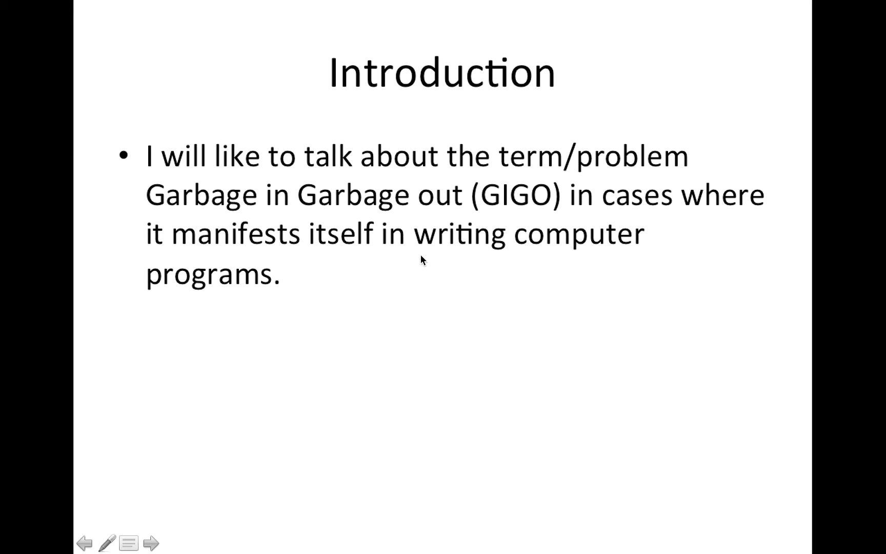
mouse_move(428, 257)
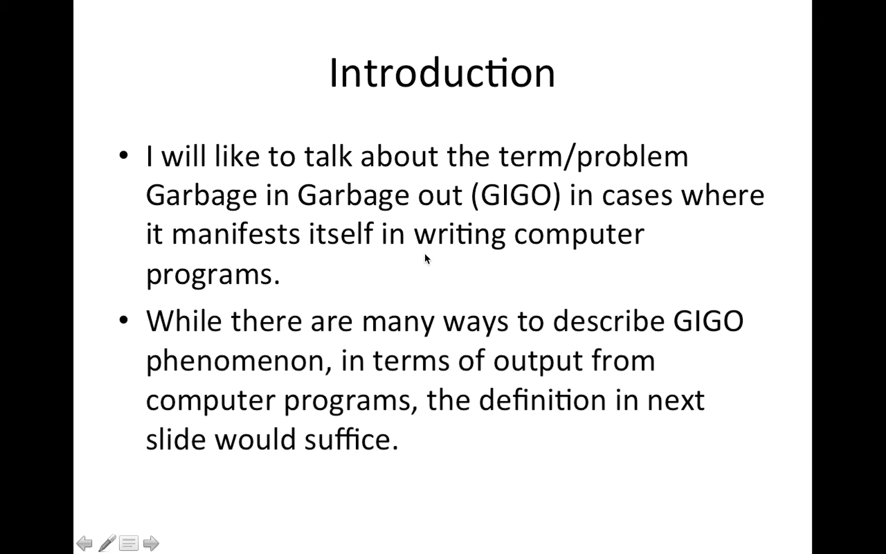
mouse_move(678, 343)
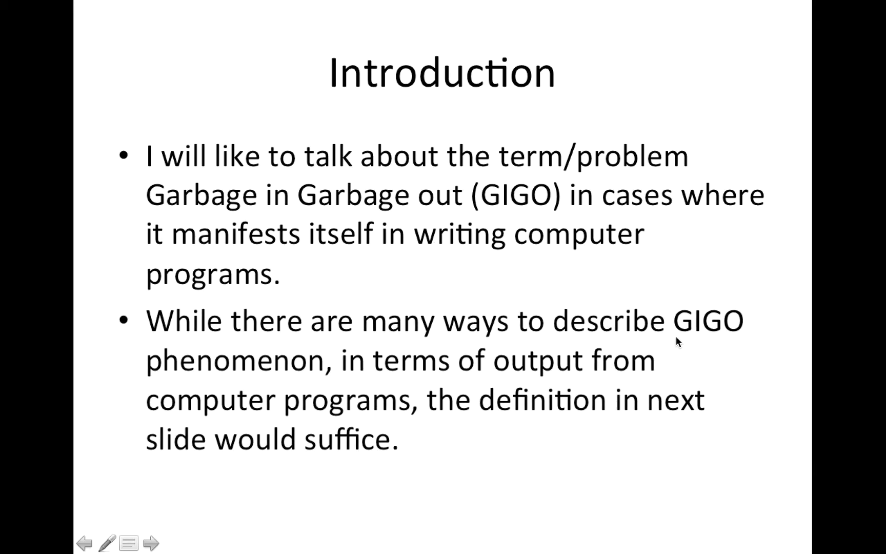
mouse_move(634, 340)
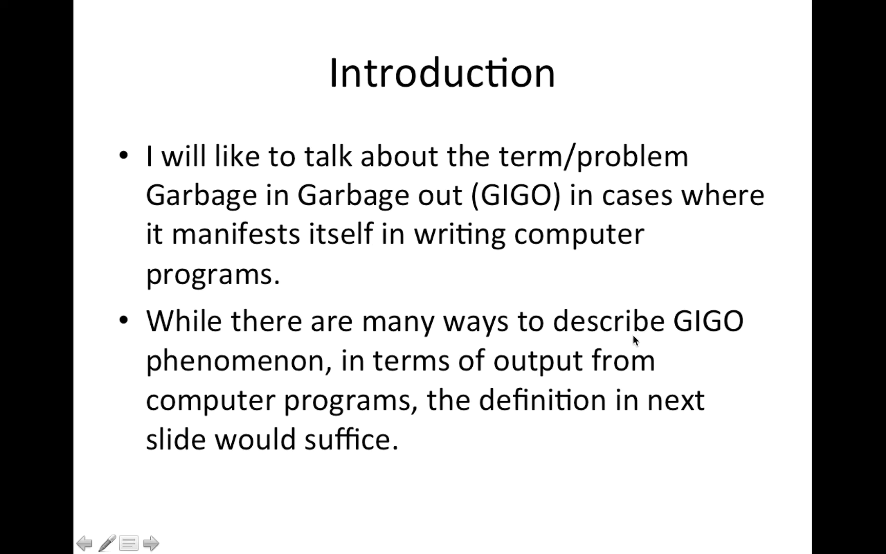
mouse_move(603, 385)
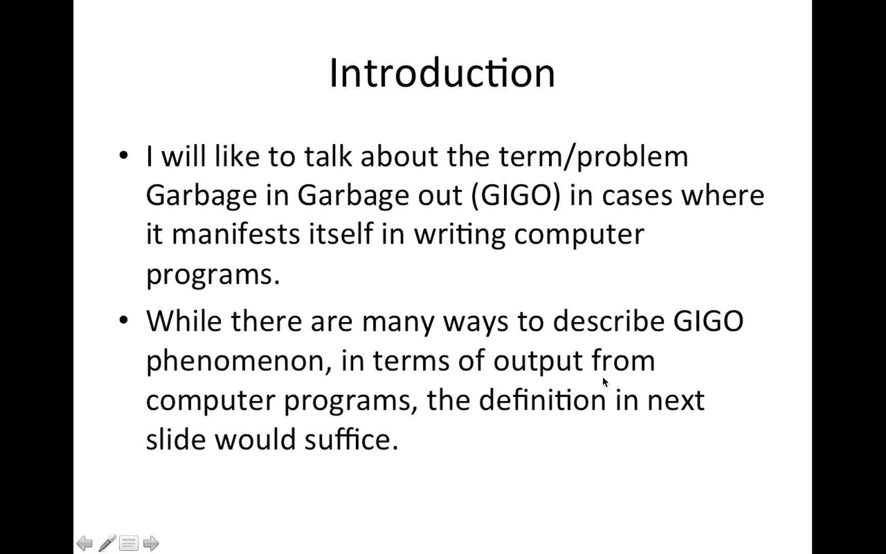
mouse_move(542, 390)
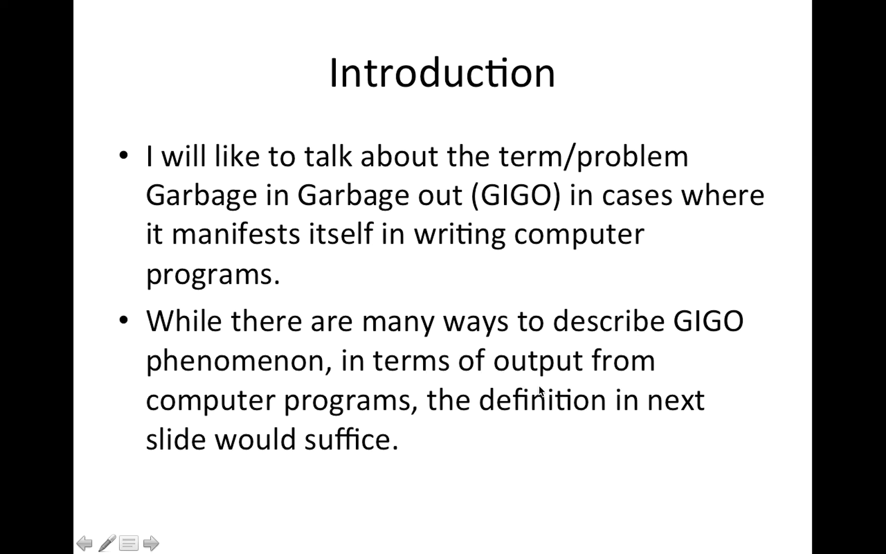
mouse_move(521, 428)
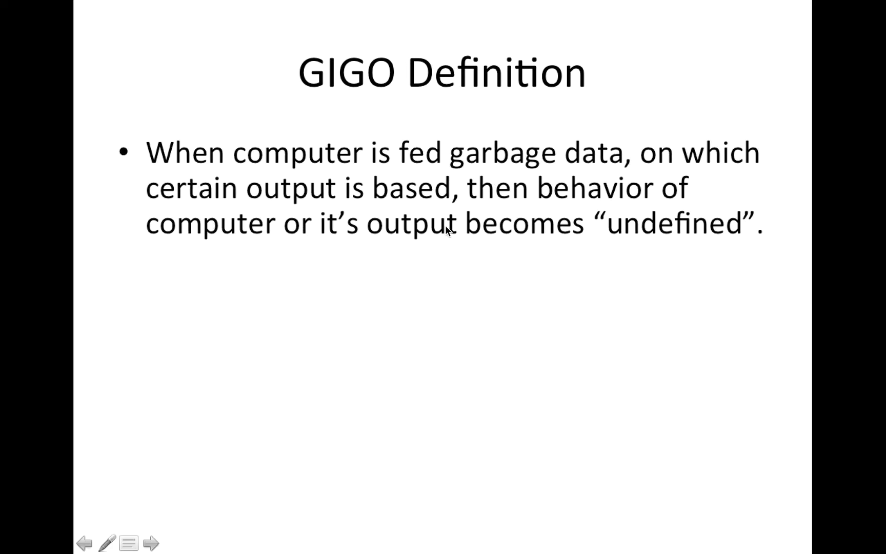
mouse_move(710, 189)
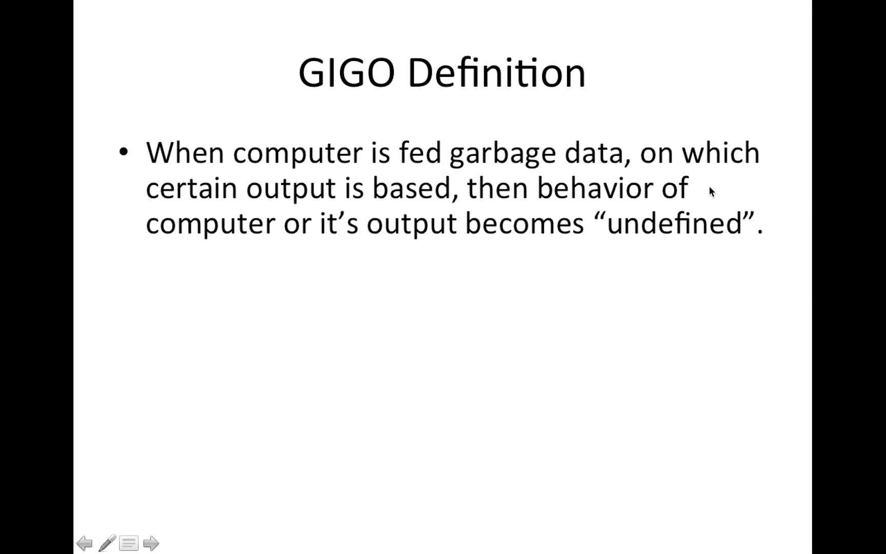
mouse_move(412, 209)
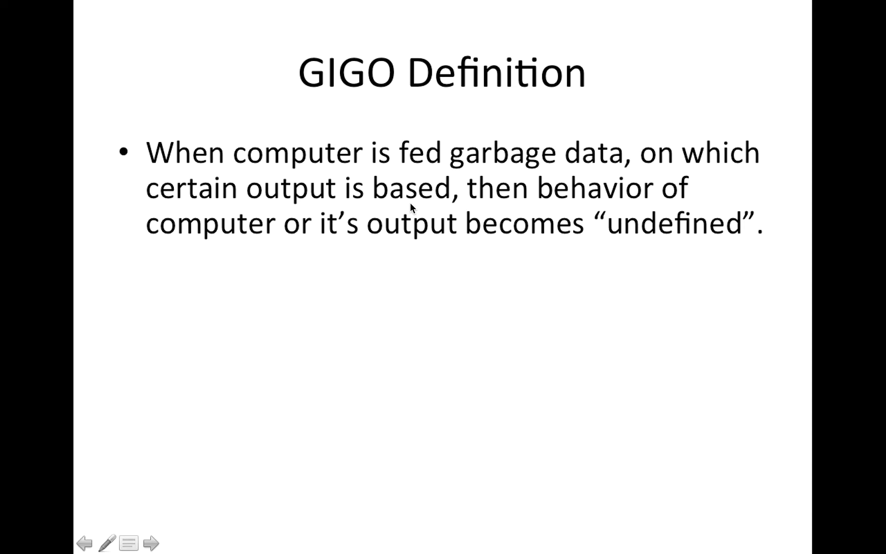
mouse_move(312, 254)
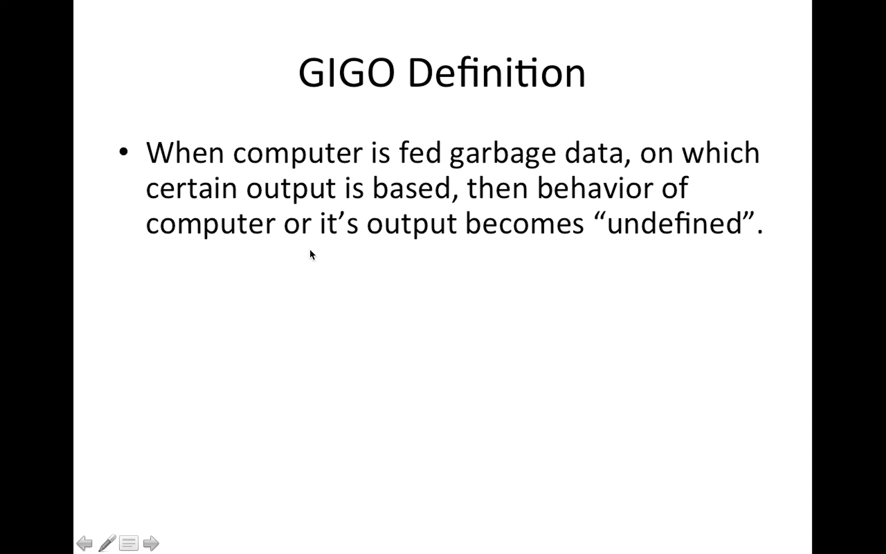
mouse_move(729, 248)
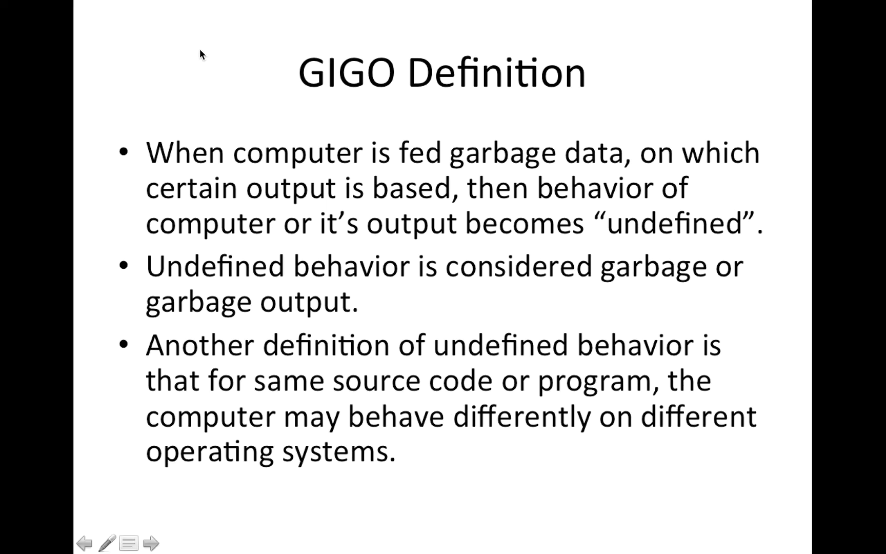
mouse_move(407, 401)
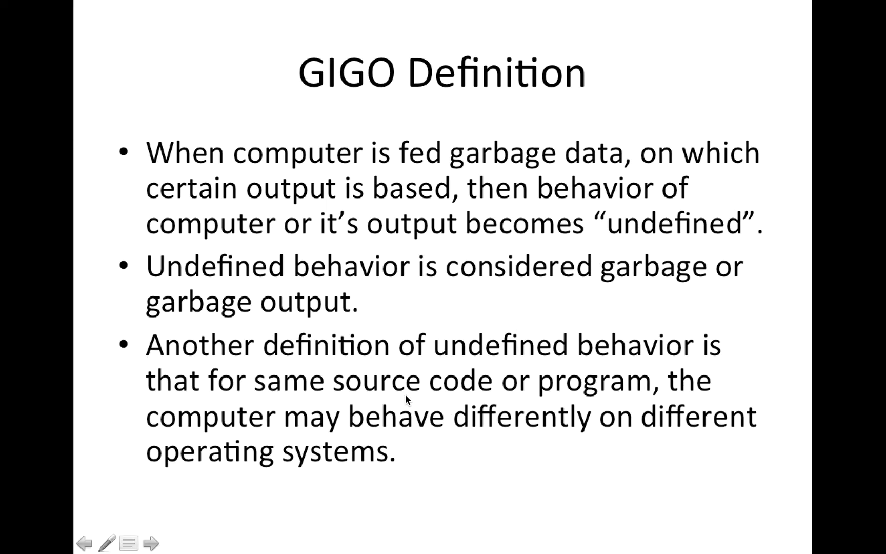
mouse_move(541, 421)
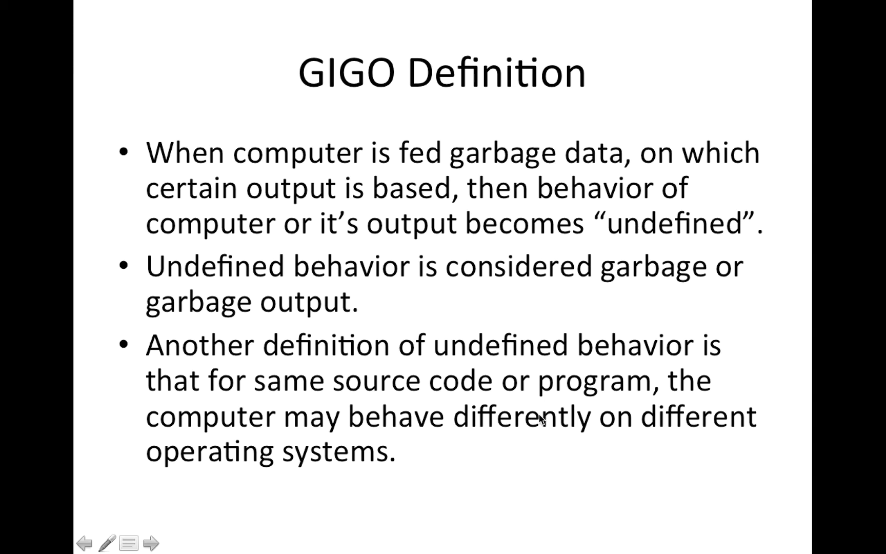
mouse_move(419, 442)
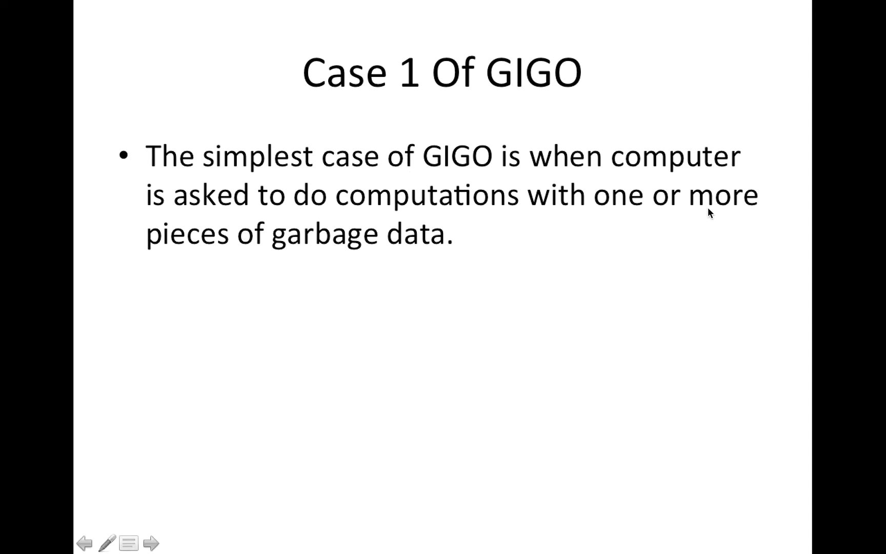
mouse_move(165, 537)
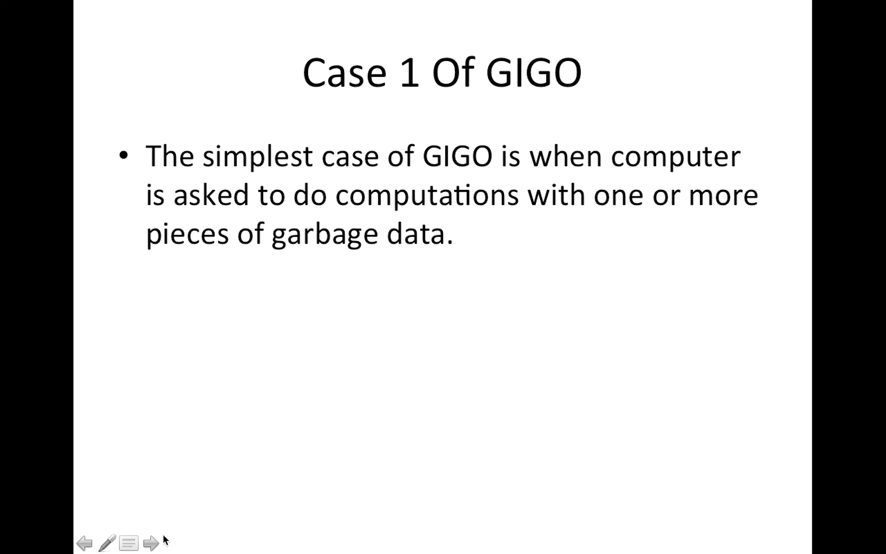
Bring up the pen and annotation options, then advance to the rectangular box volume slide.
click(105, 543)
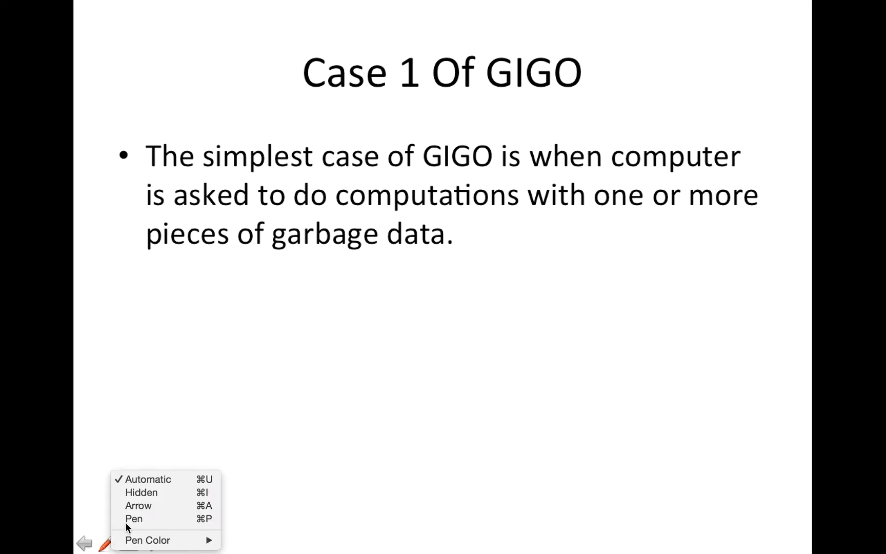
mouse_move(163, 543)
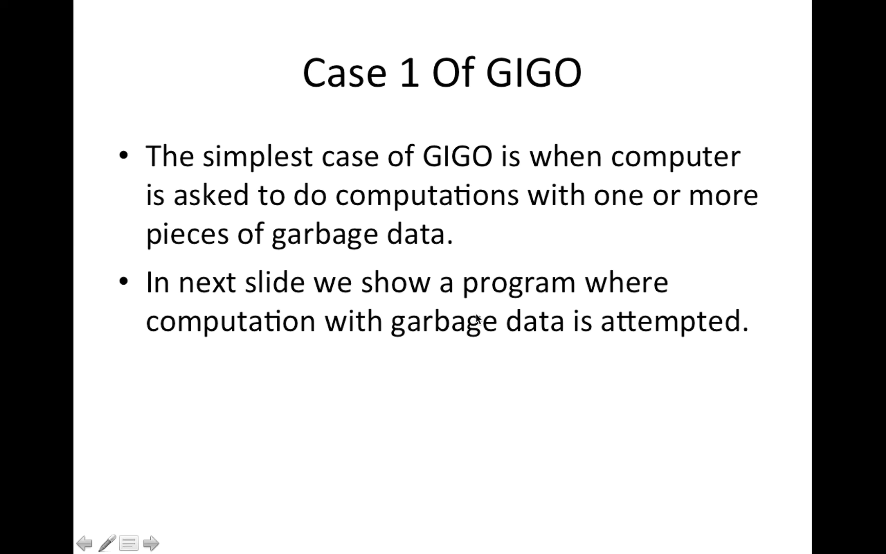
mouse_move(496, 358)
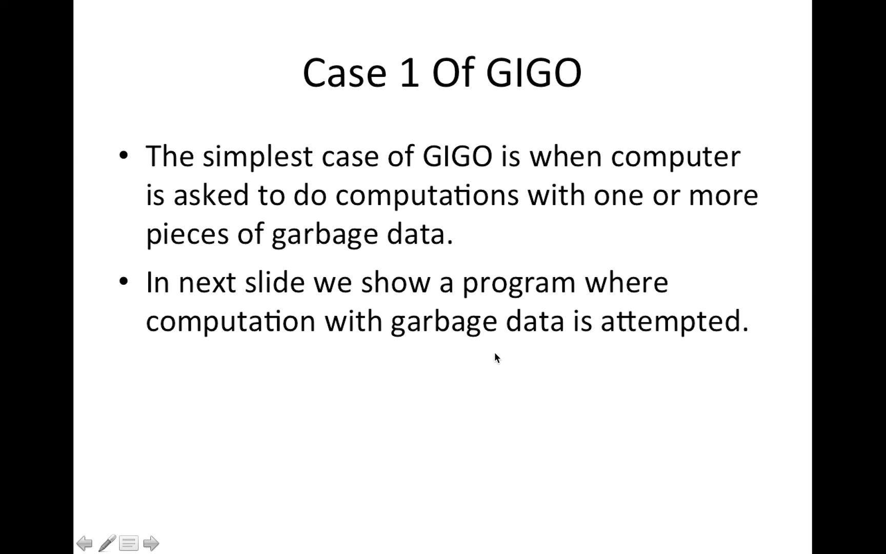
mouse_move(551, 368)
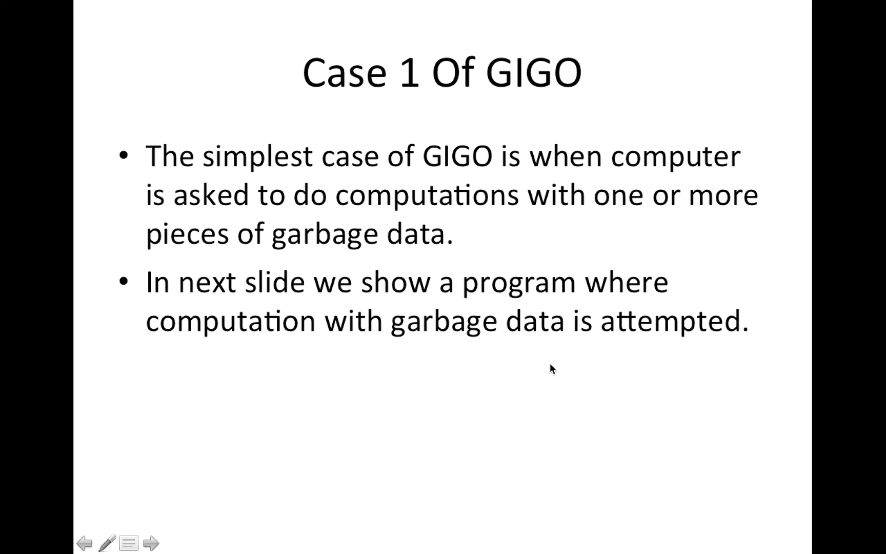
click(137, 543)
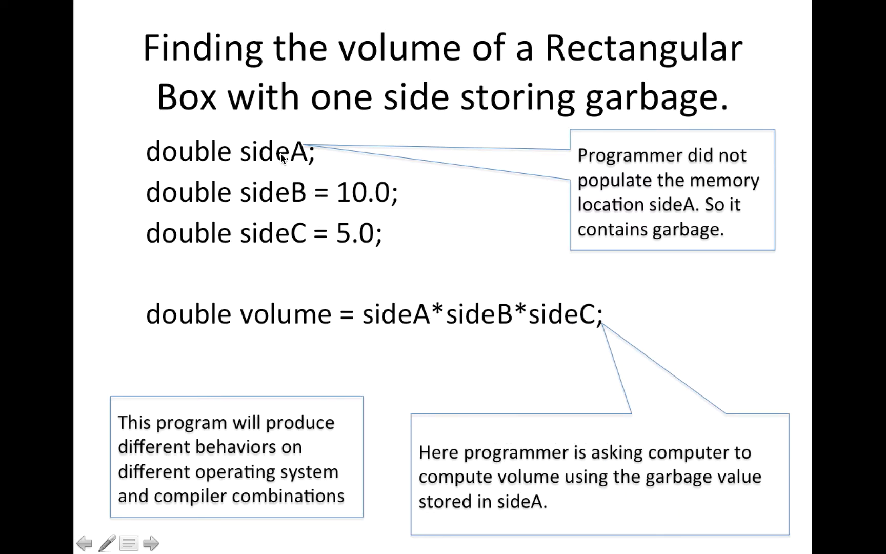
mouse_move(623, 96)
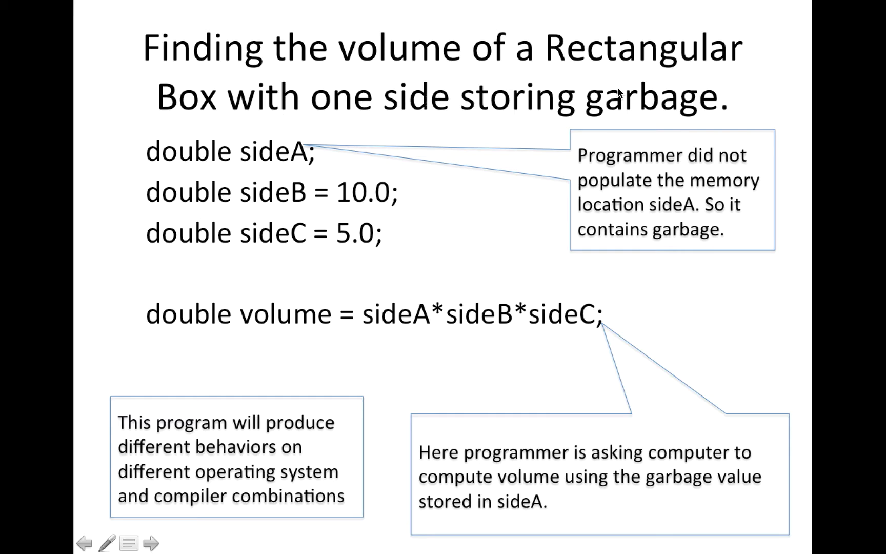
mouse_move(503, 125)
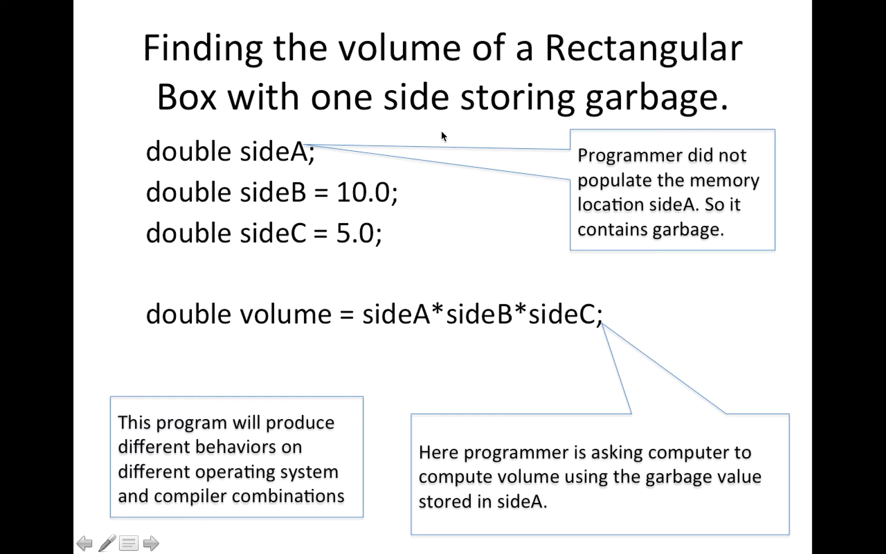
mouse_move(221, 156)
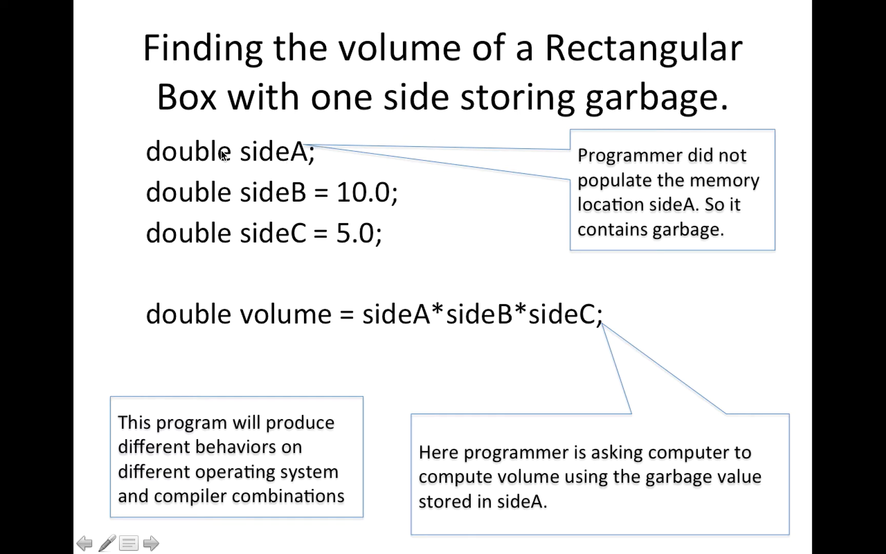
mouse_move(298, 145)
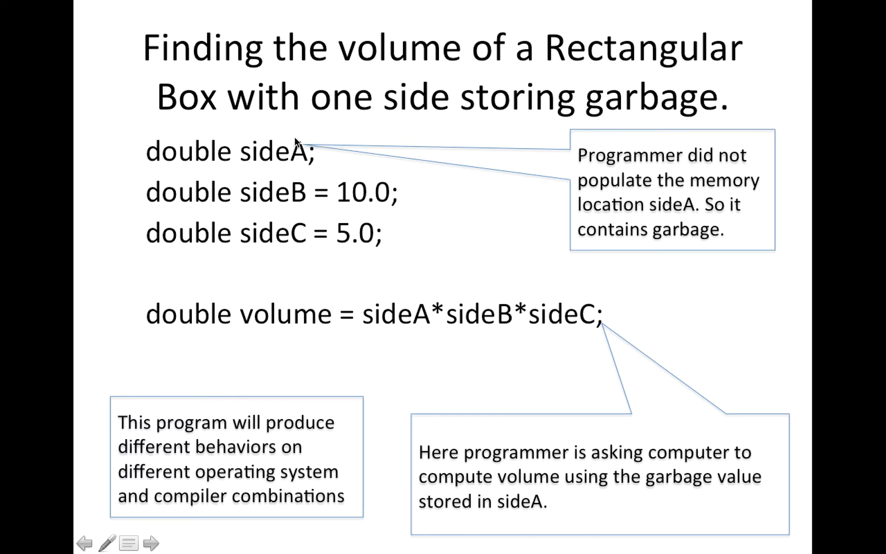
mouse_move(283, 147)
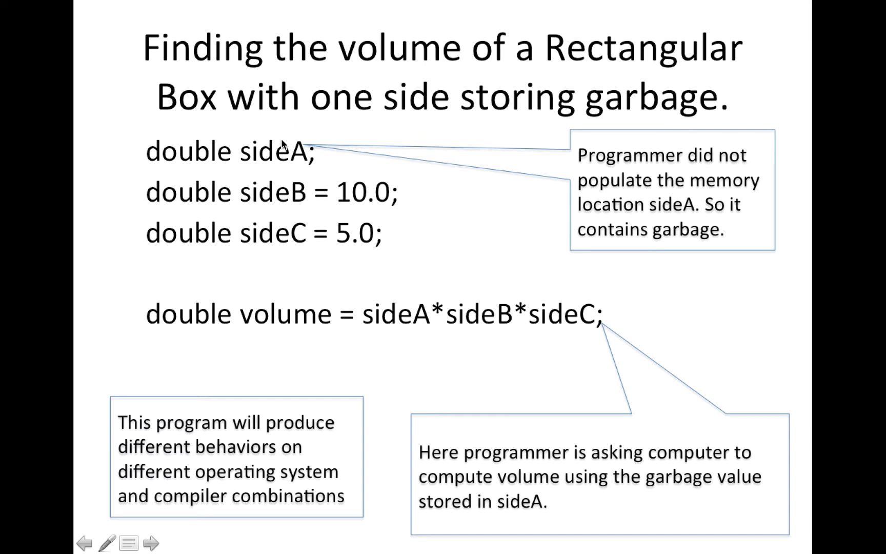
mouse_move(322, 164)
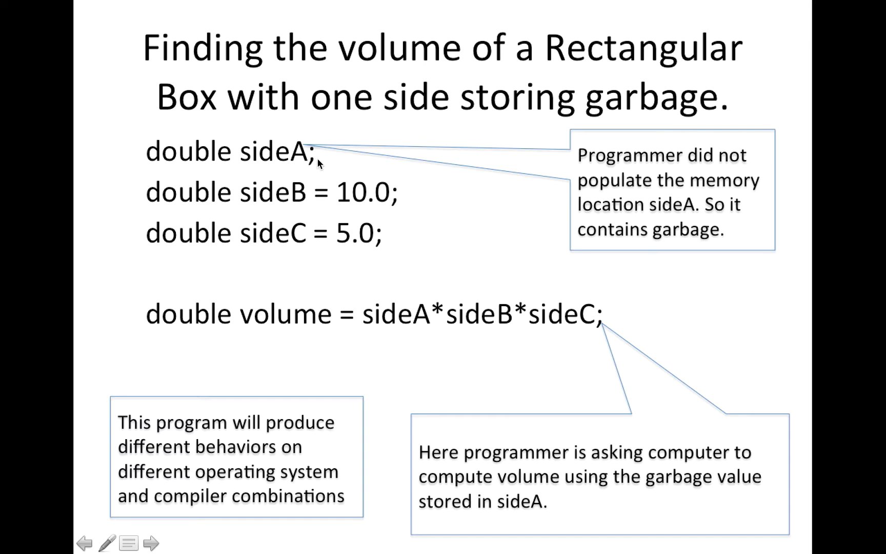
mouse_move(716, 212)
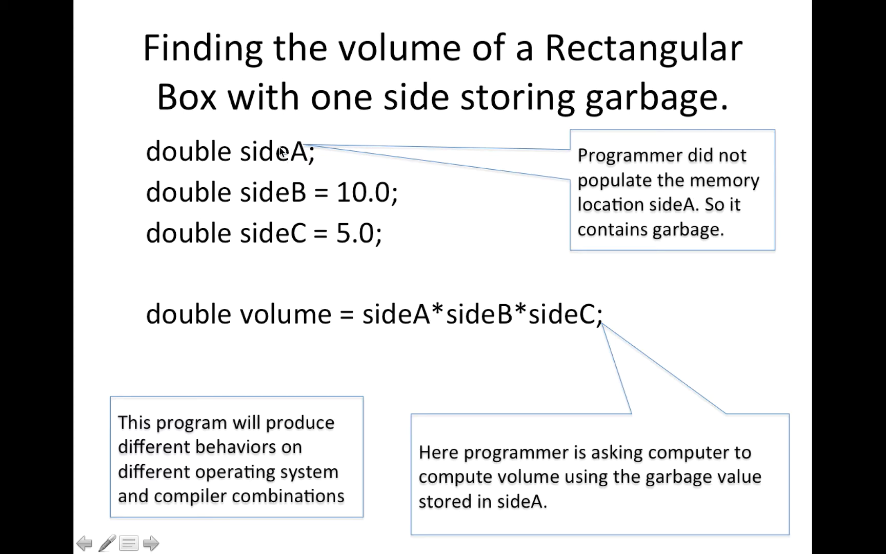
mouse_move(285, 175)
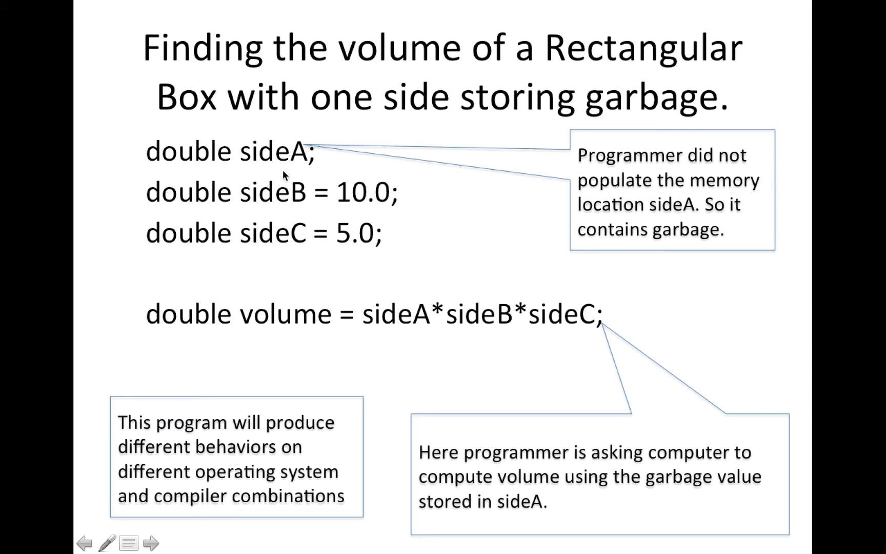
mouse_move(330, 156)
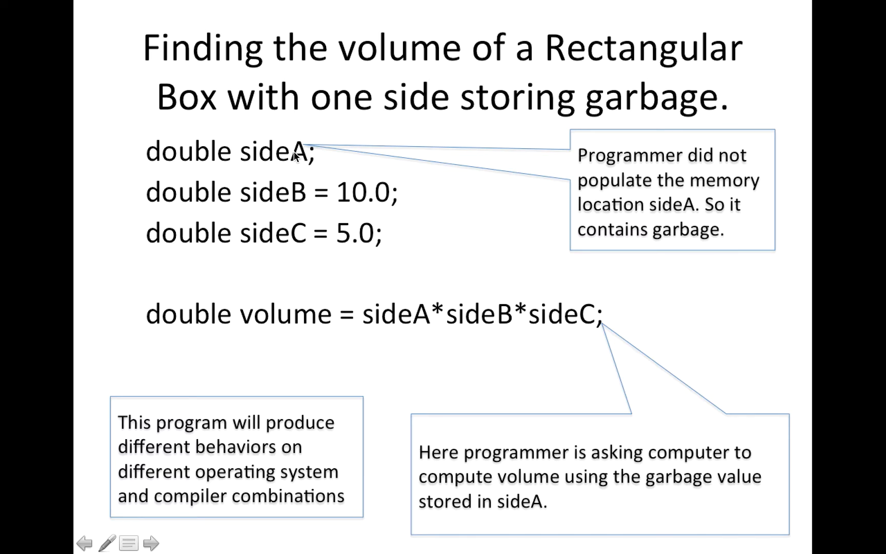
mouse_move(301, 195)
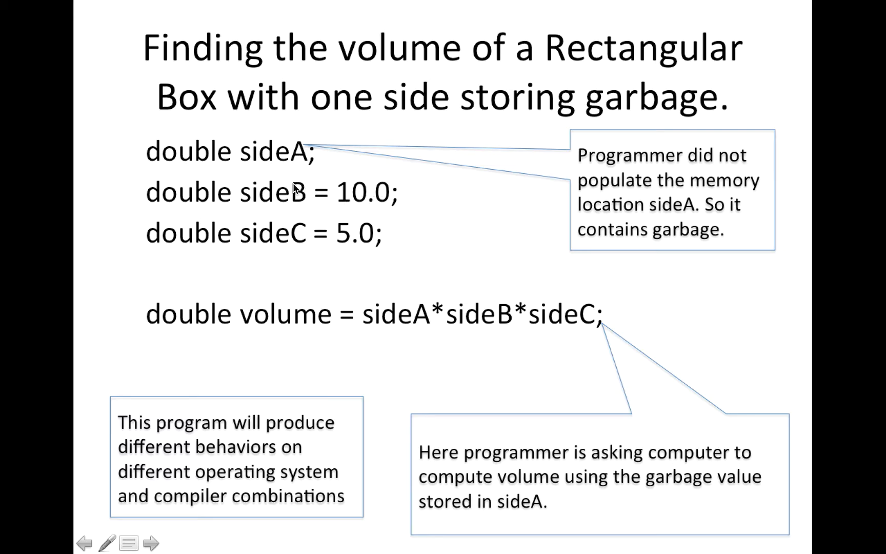
mouse_move(350, 201)
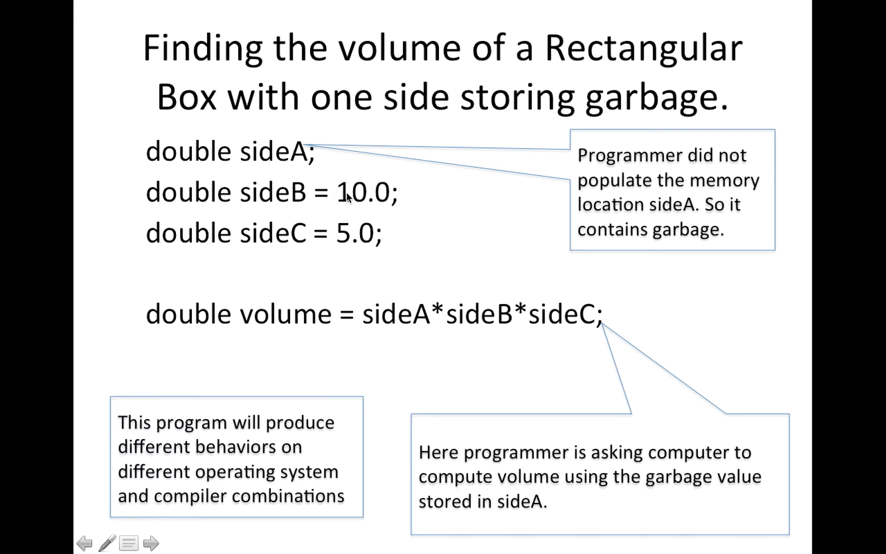
mouse_move(332, 245)
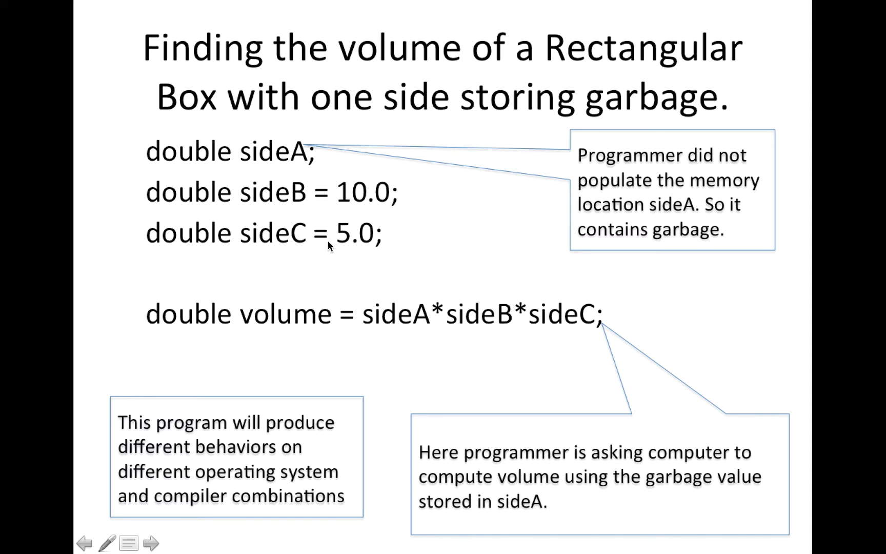
mouse_move(362, 244)
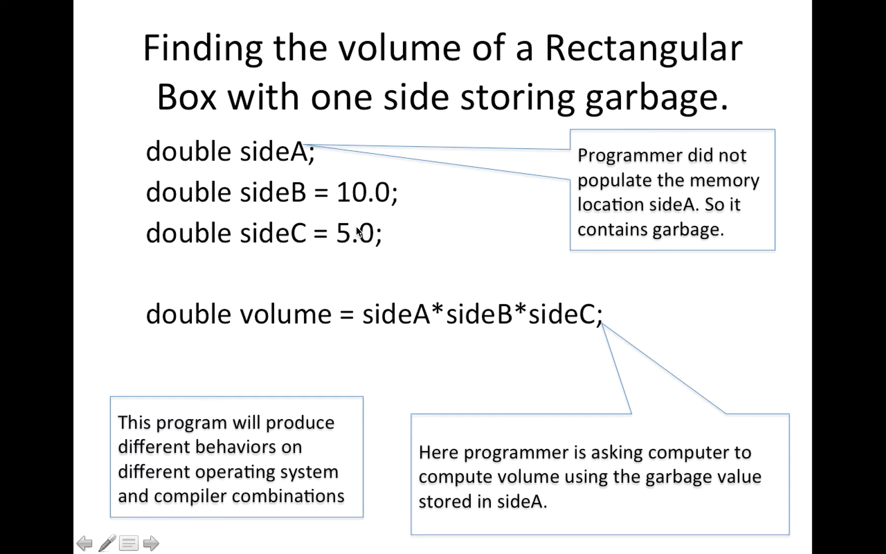
mouse_move(327, 316)
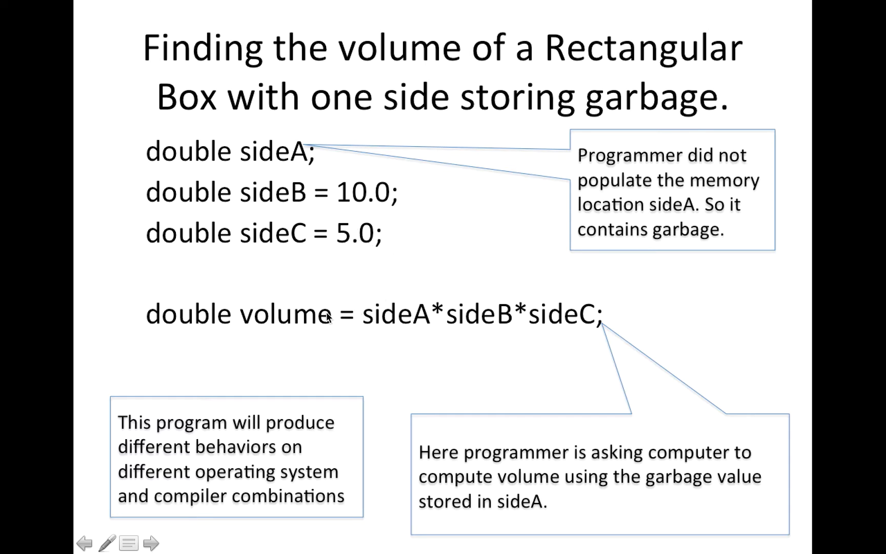
mouse_move(289, 163)
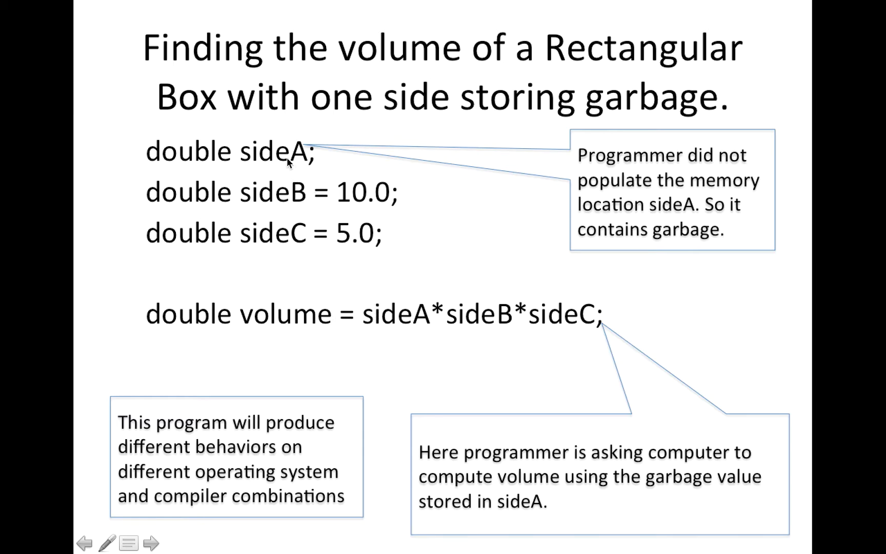
mouse_move(424, 324)
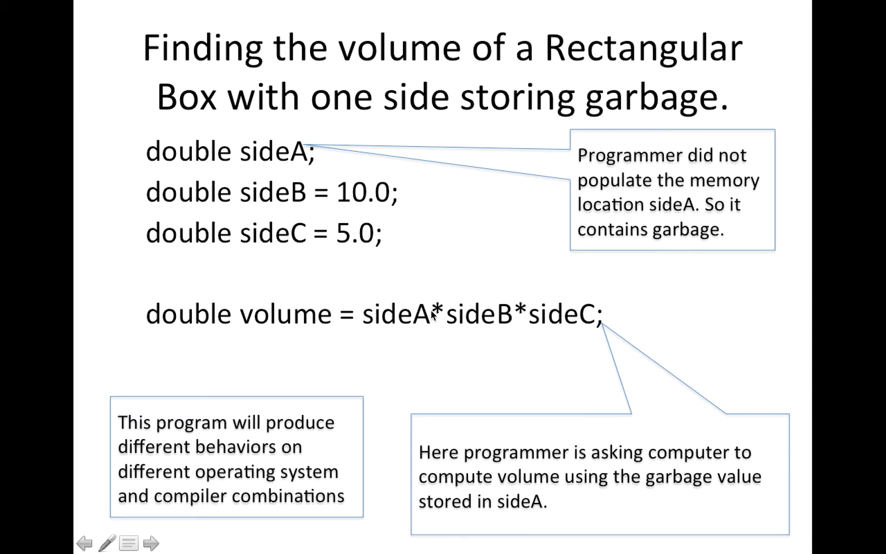
mouse_move(565, 323)
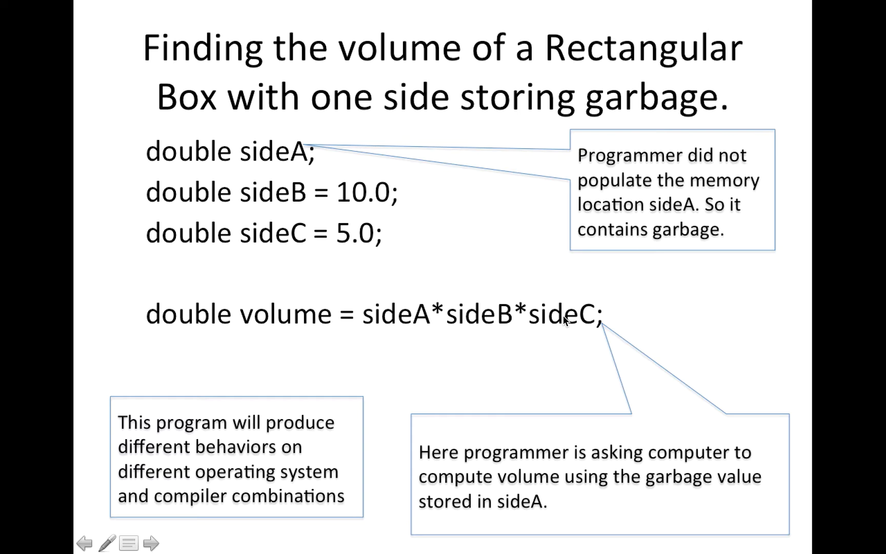
mouse_move(273, 319)
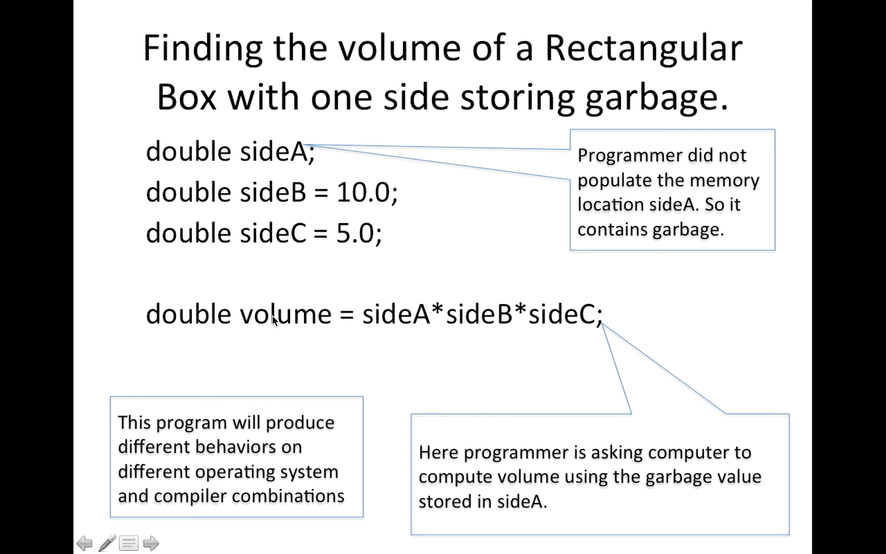
mouse_move(413, 325)
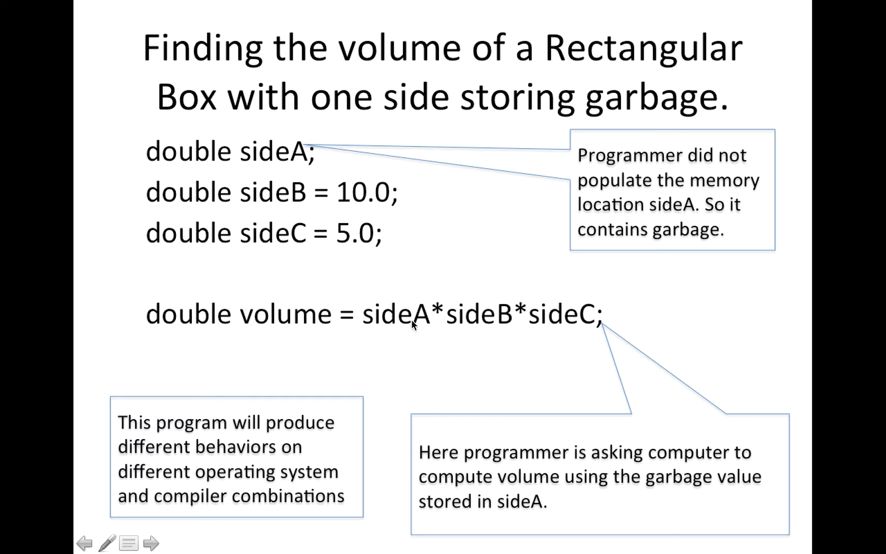
mouse_move(466, 330)
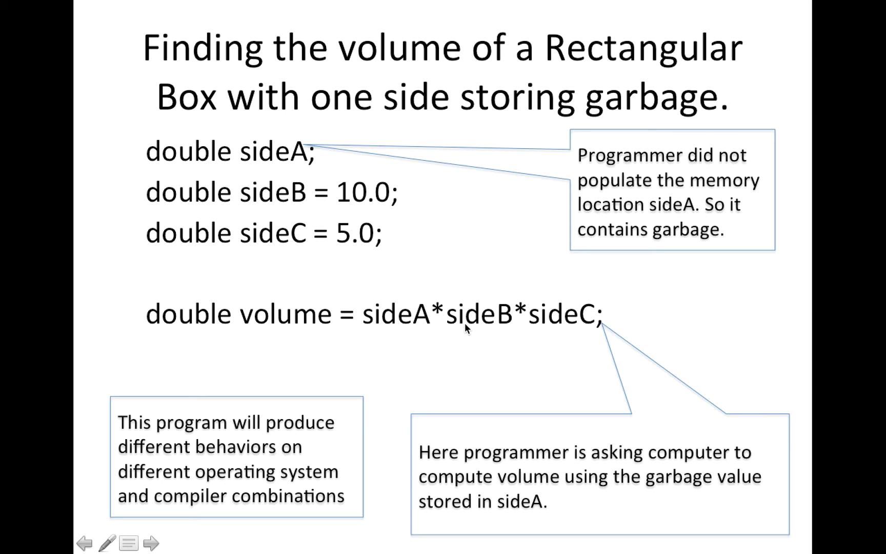
mouse_move(436, 300)
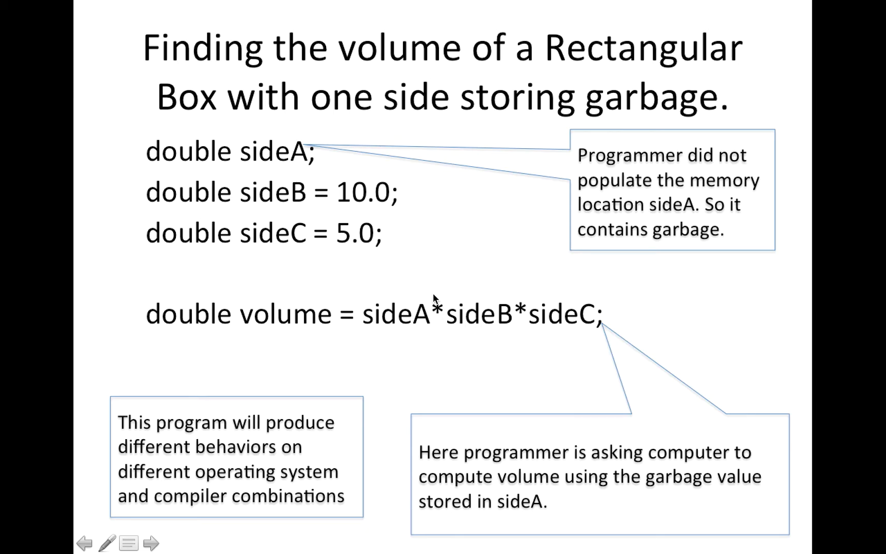
mouse_move(426, 316)
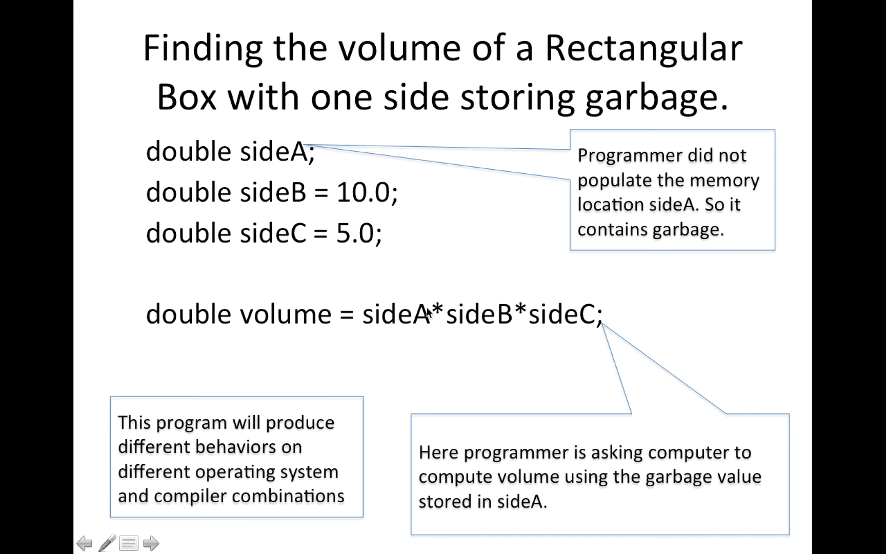
mouse_move(546, 328)
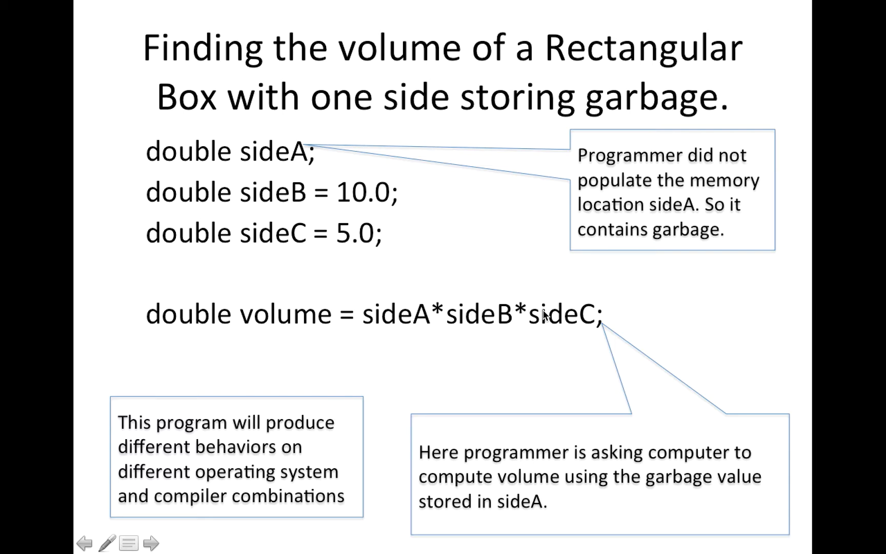
mouse_move(288, 323)
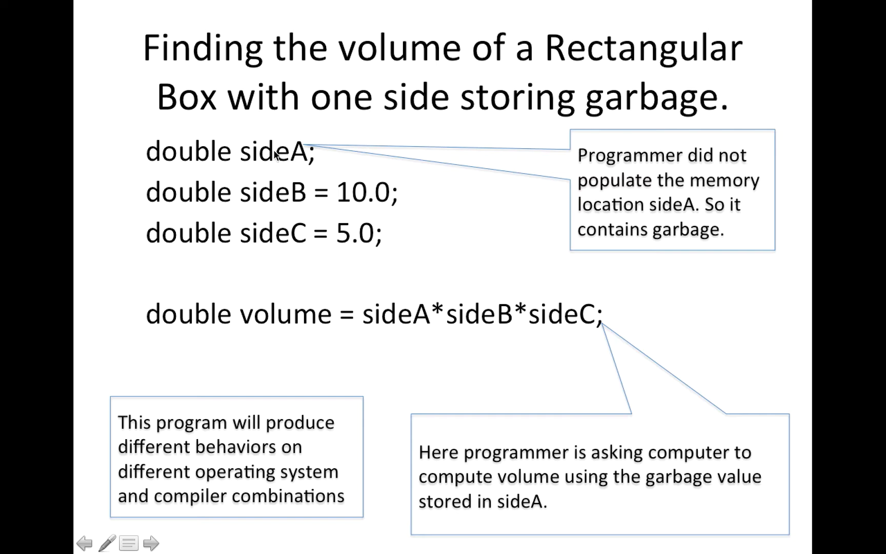
mouse_move(433, 256)
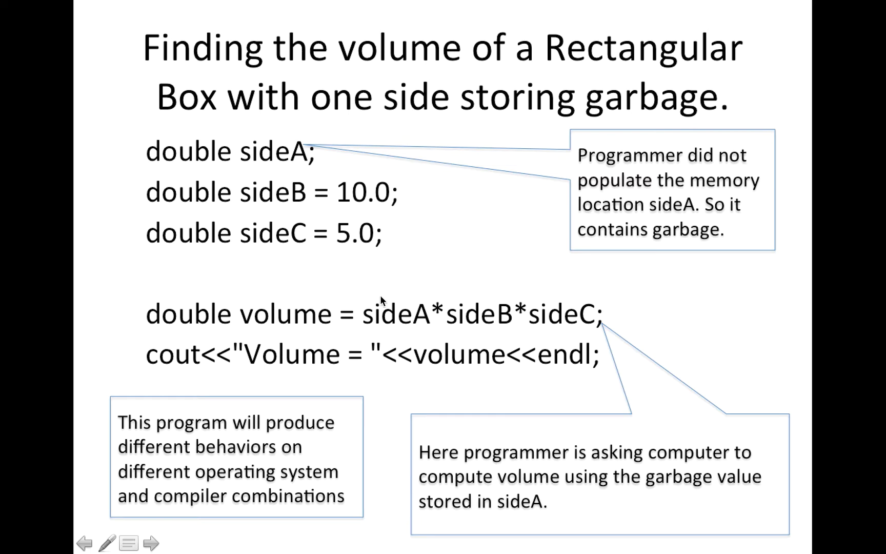
mouse_move(430, 254)
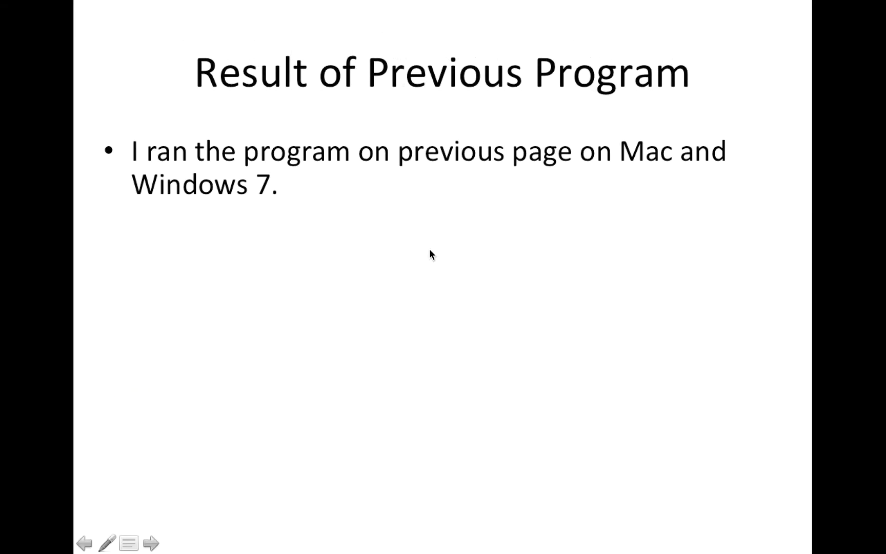
mouse_move(257, 169)
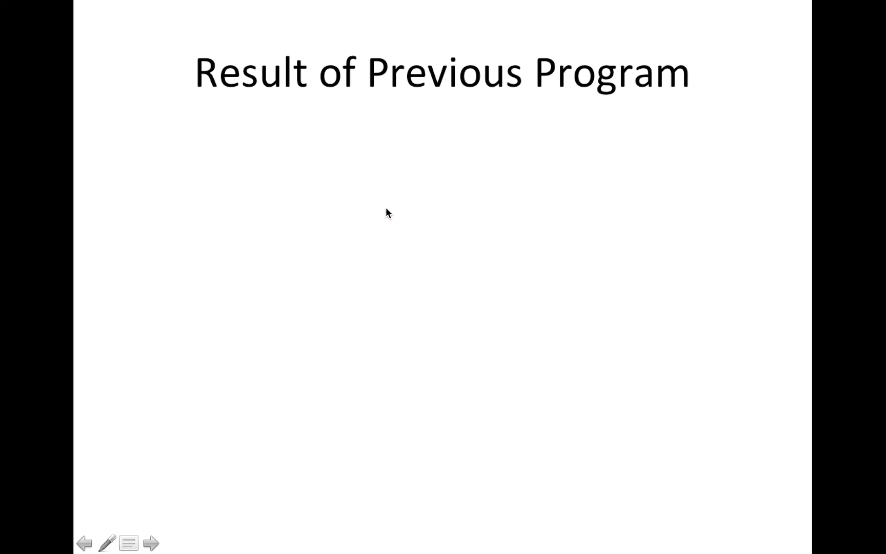
click(138, 542)
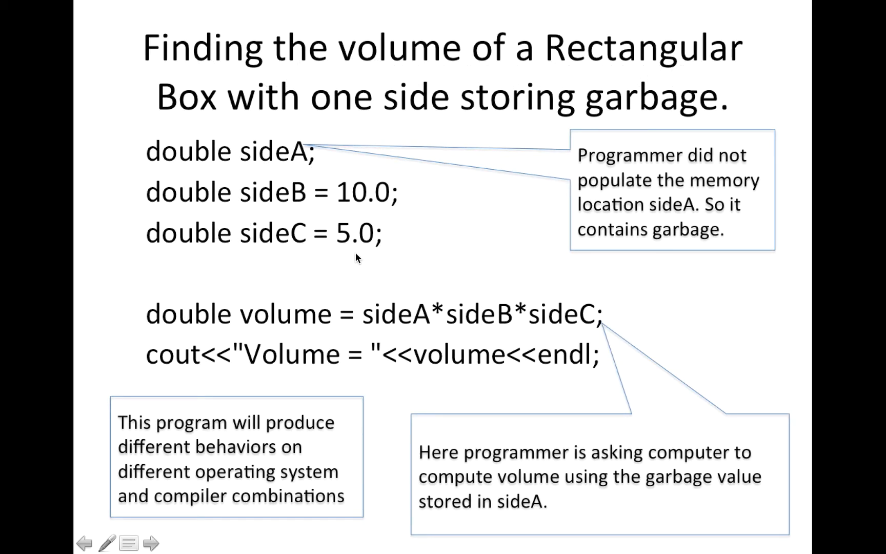
mouse_move(519, 242)
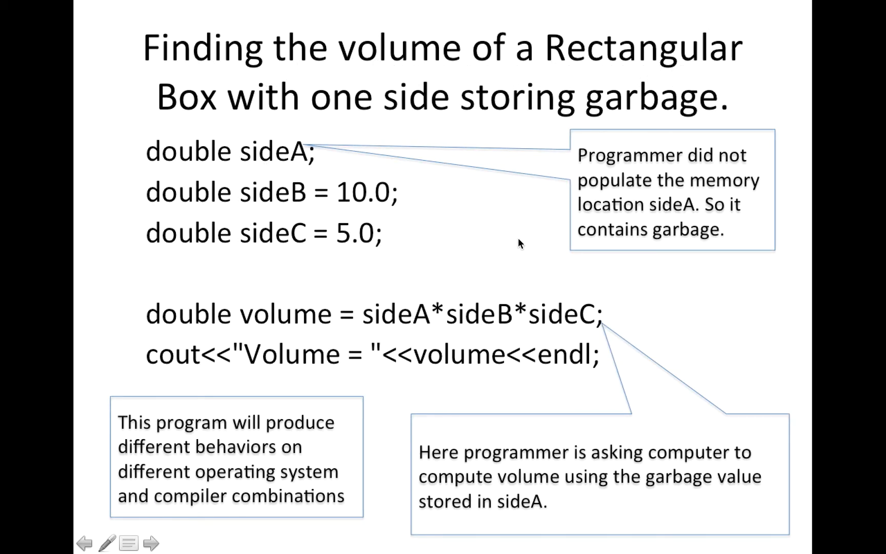
mouse_move(514, 234)
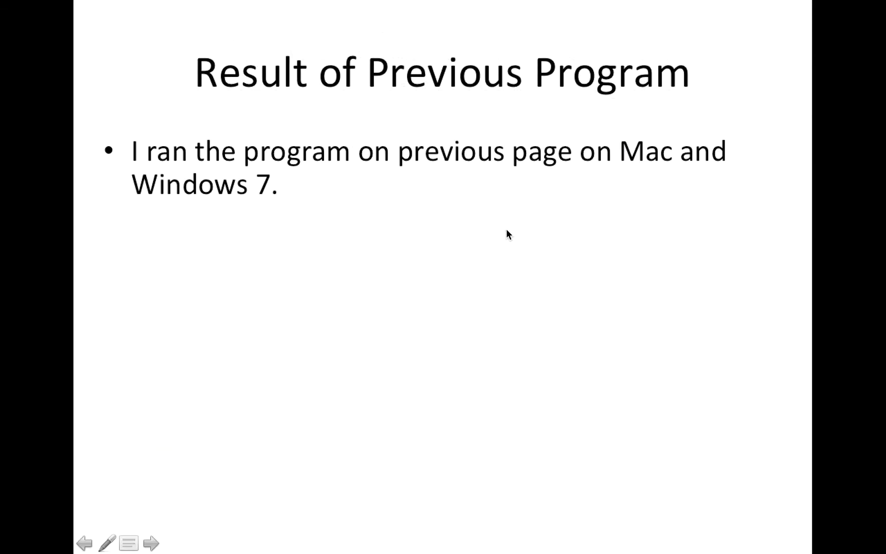
mouse_move(657, 183)
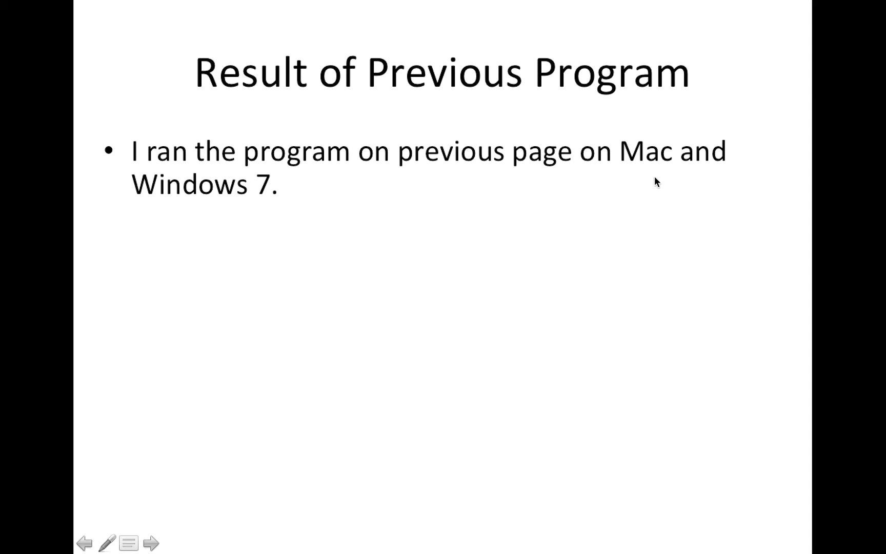
click(160, 543)
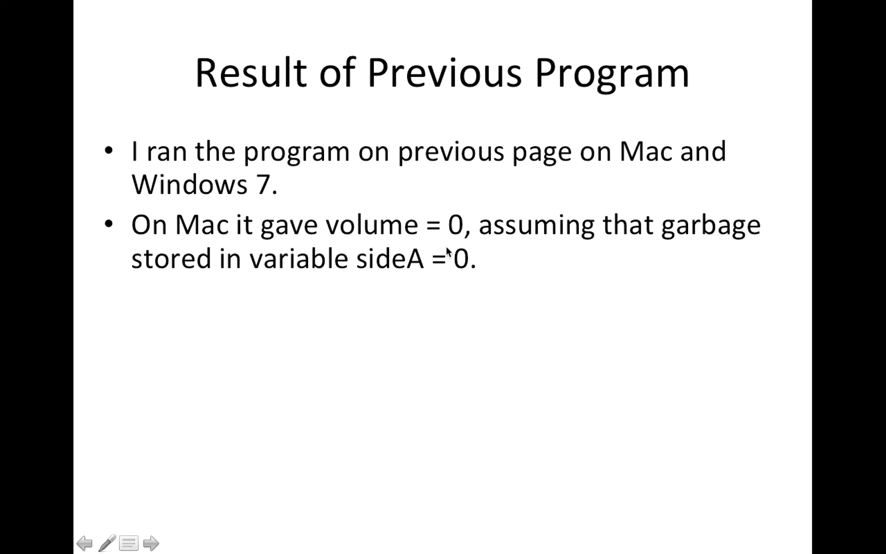
mouse_move(541, 270)
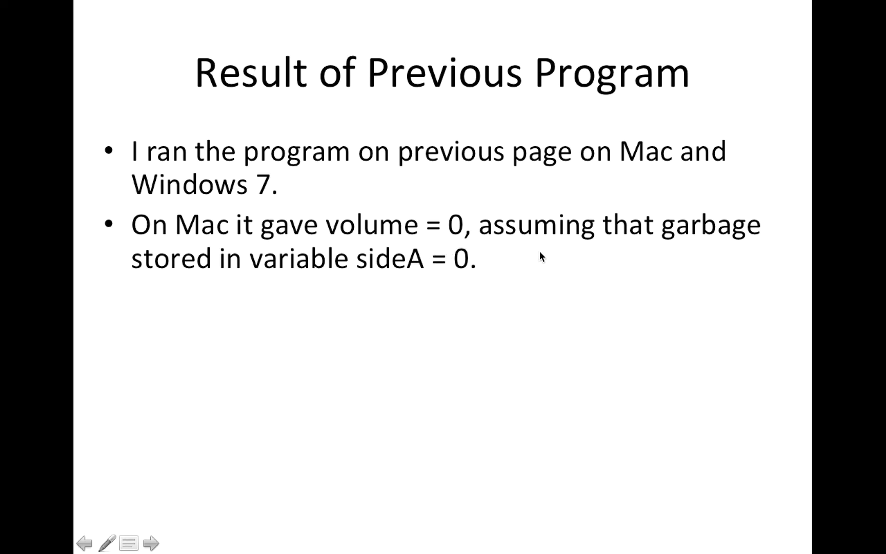
mouse_move(353, 284)
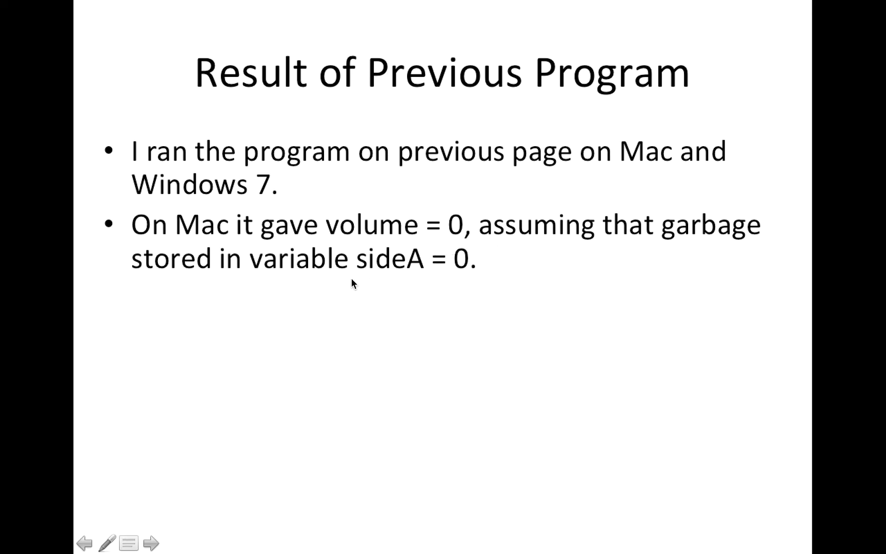
mouse_move(441, 278)
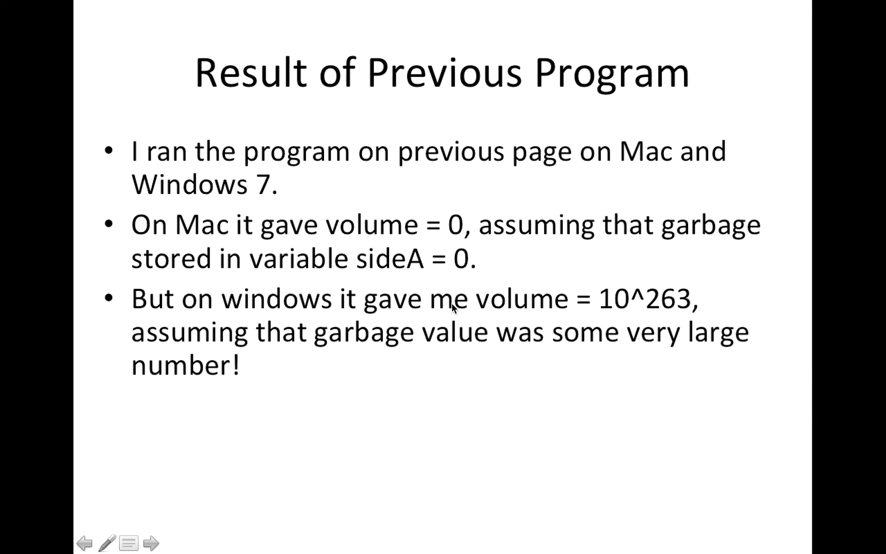
mouse_move(631, 303)
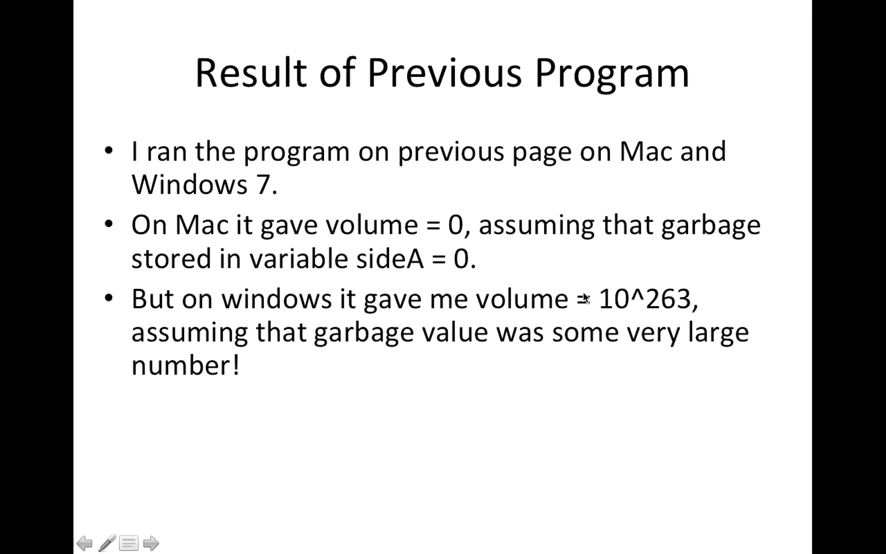
mouse_move(650, 316)
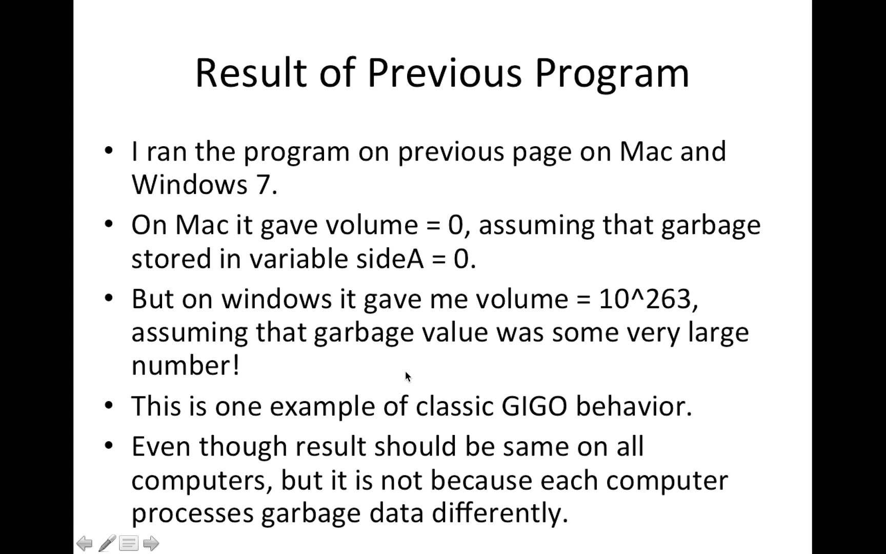
mouse_move(322, 491)
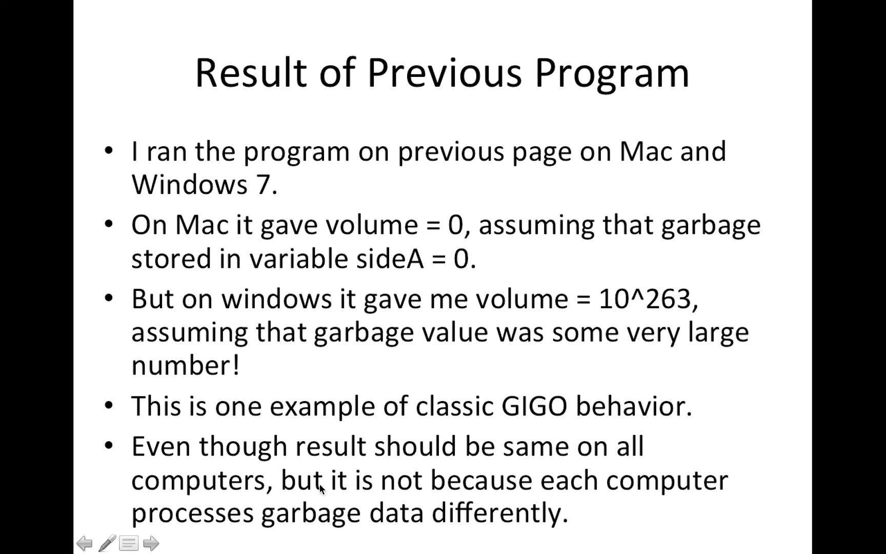
mouse_move(553, 521)
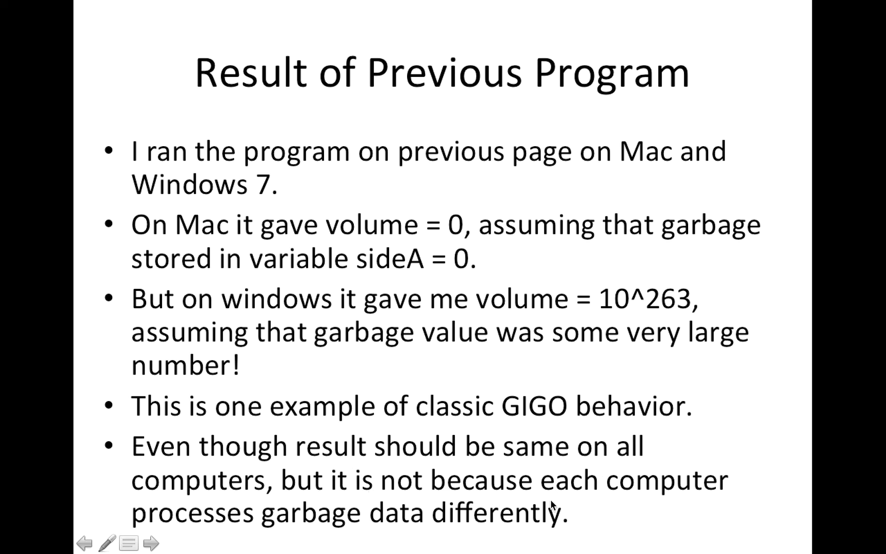
mouse_move(371, 532)
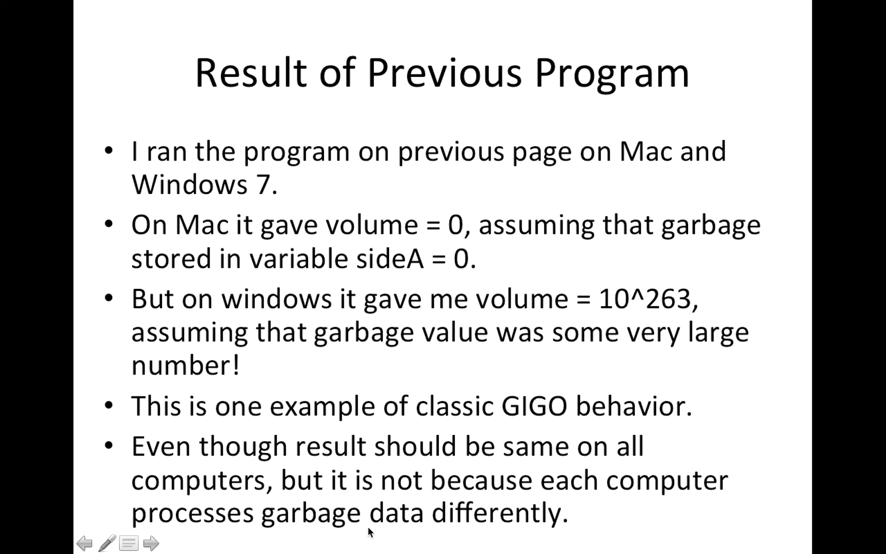
mouse_move(439, 528)
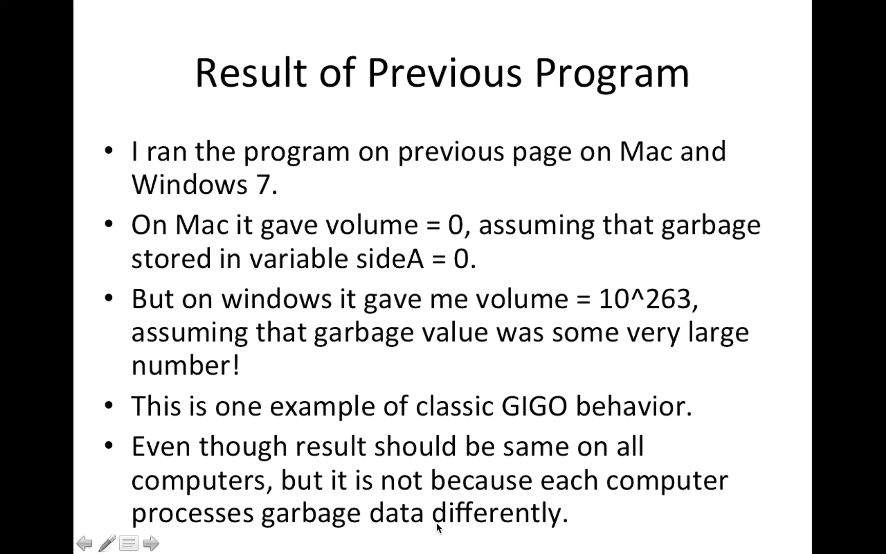
mouse_move(444, 527)
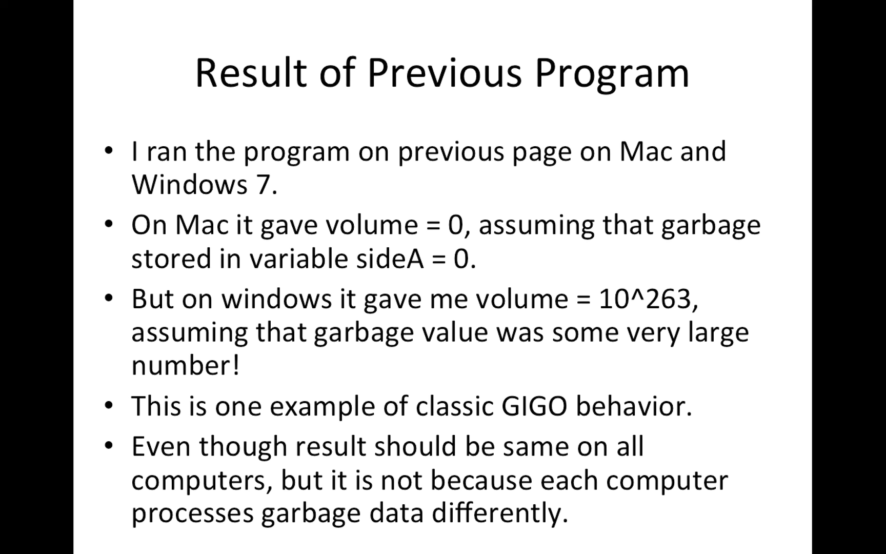
Advance to the 'Writing down formulae Before Plugging the numbers into it' slide.
key(Right)
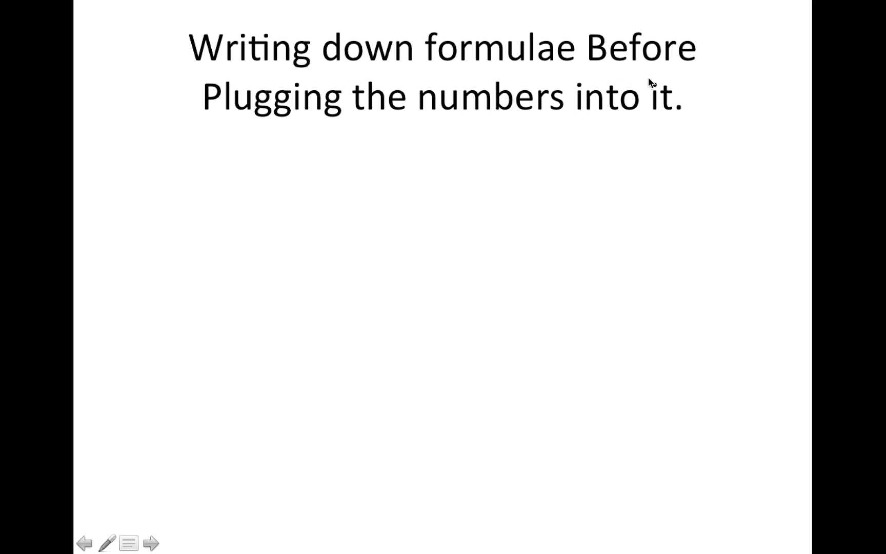
mouse_move(672, 95)
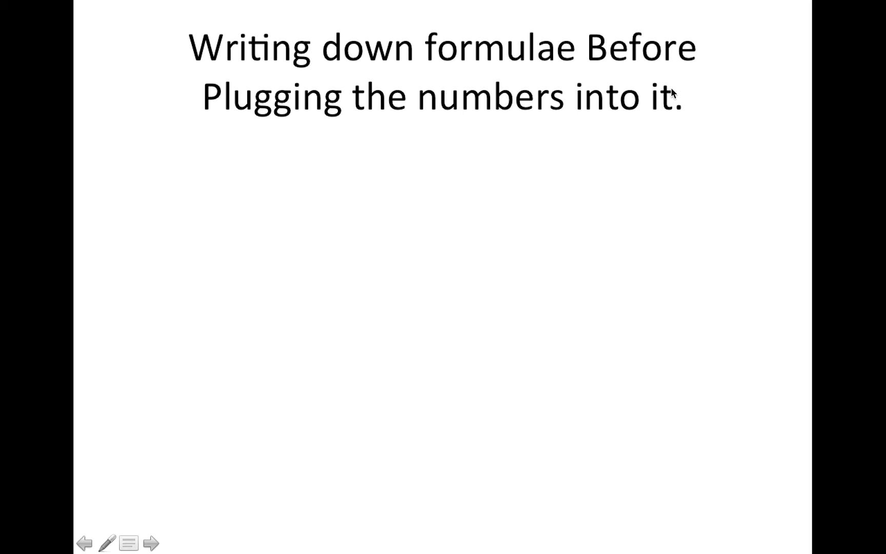
mouse_move(590, 141)
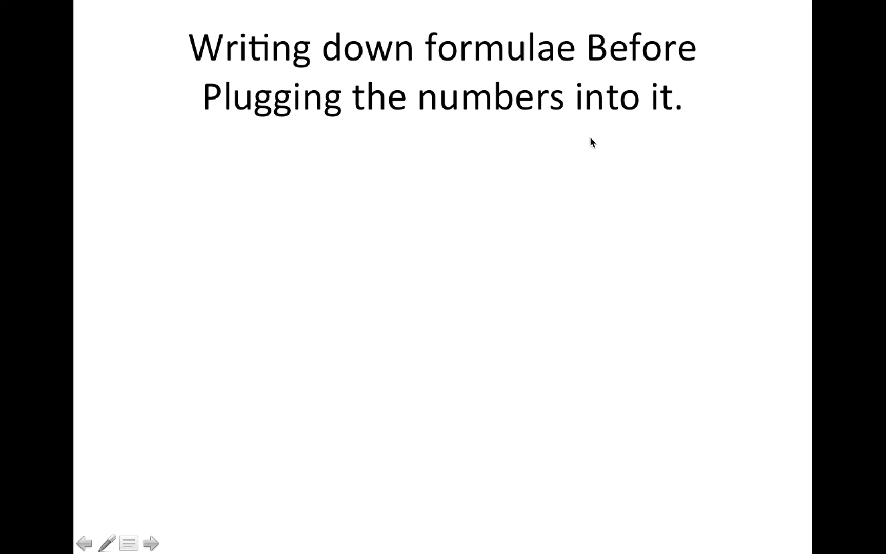
mouse_move(584, 142)
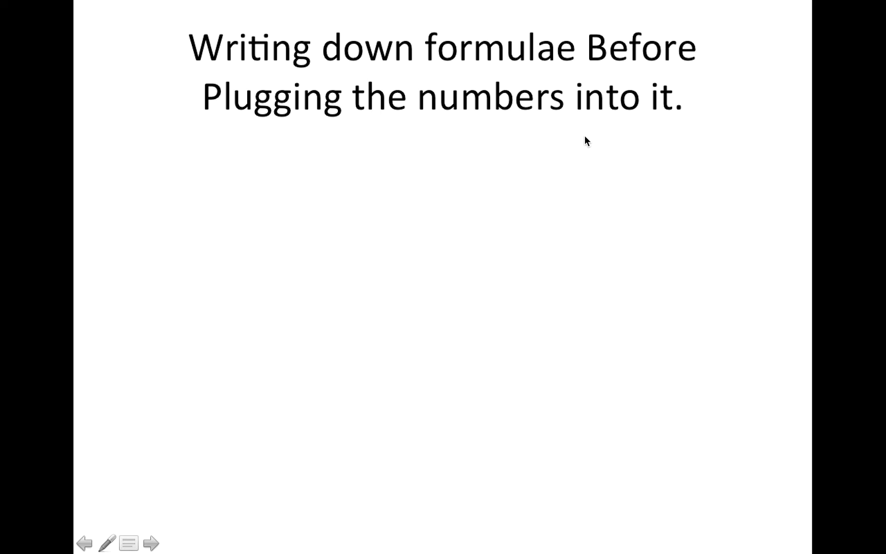
Reveal the first bullet: mathematicians write formulae first, then plug in the numbers.
click(586, 137)
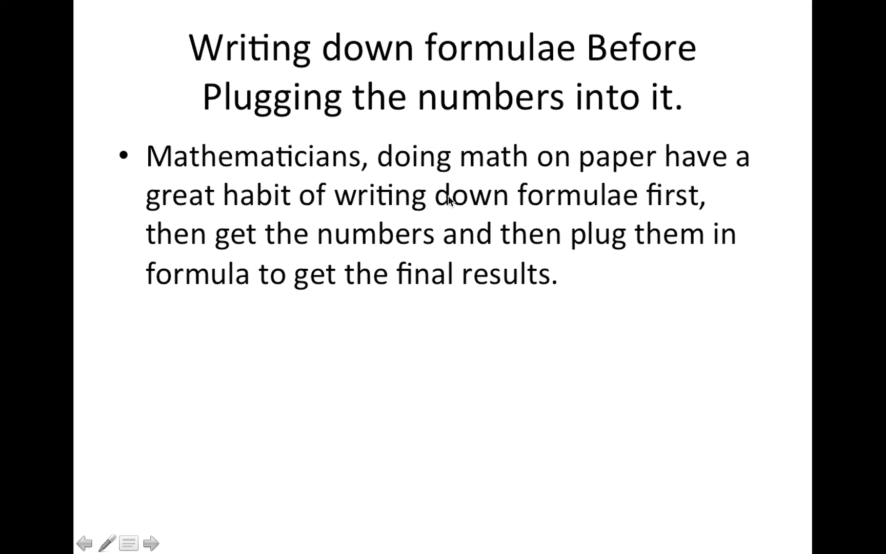
mouse_move(387, 222)
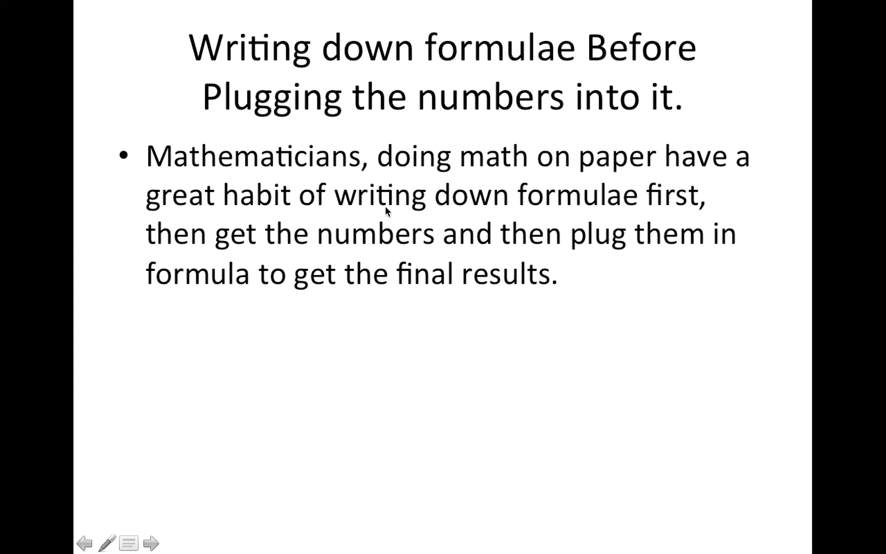
mouse_move(591, 240)
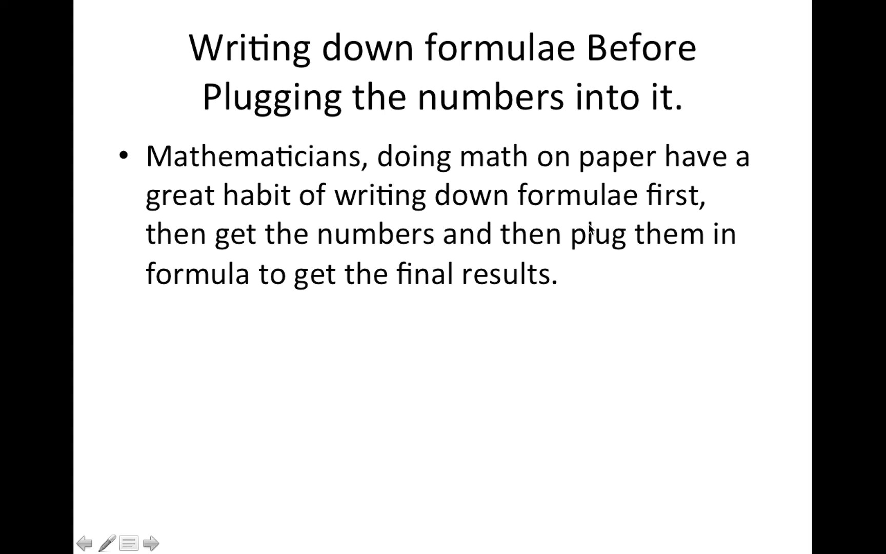
mouse_move(555, 259)
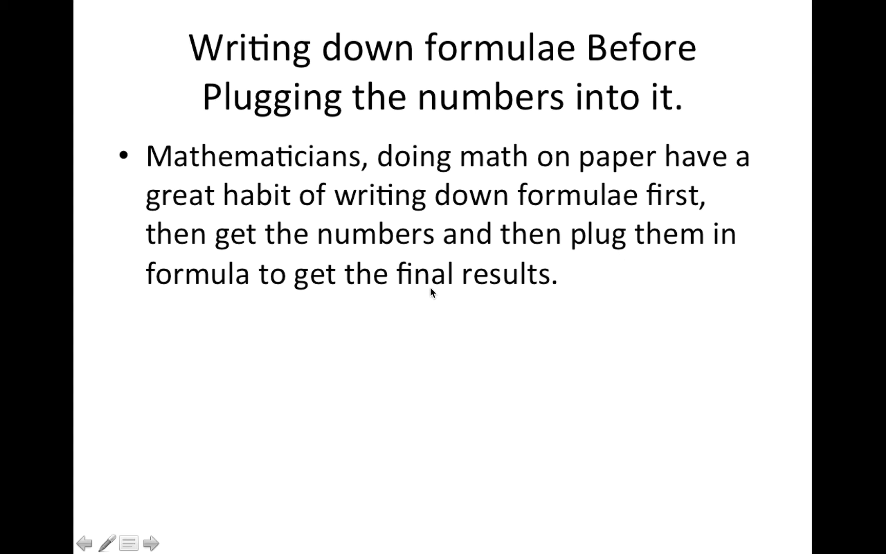
mouse_move(410, 296)
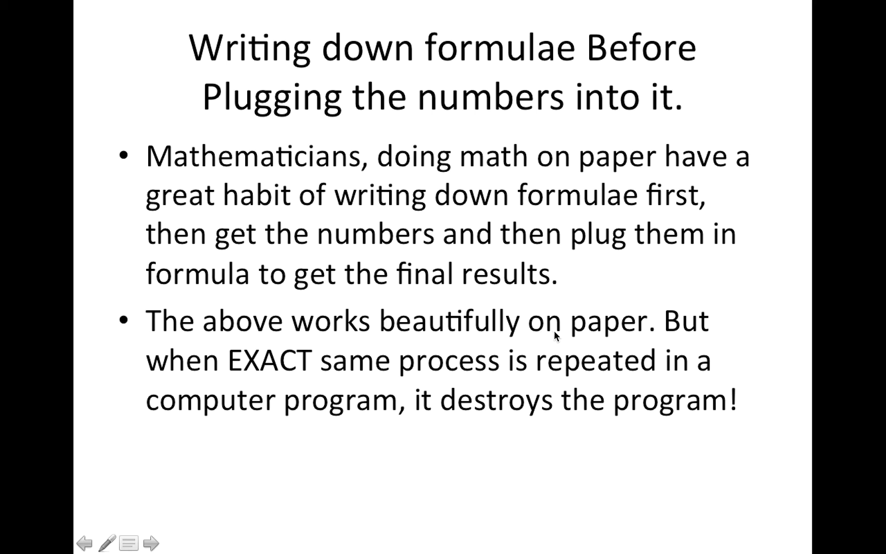
mouse_move(343, 176)
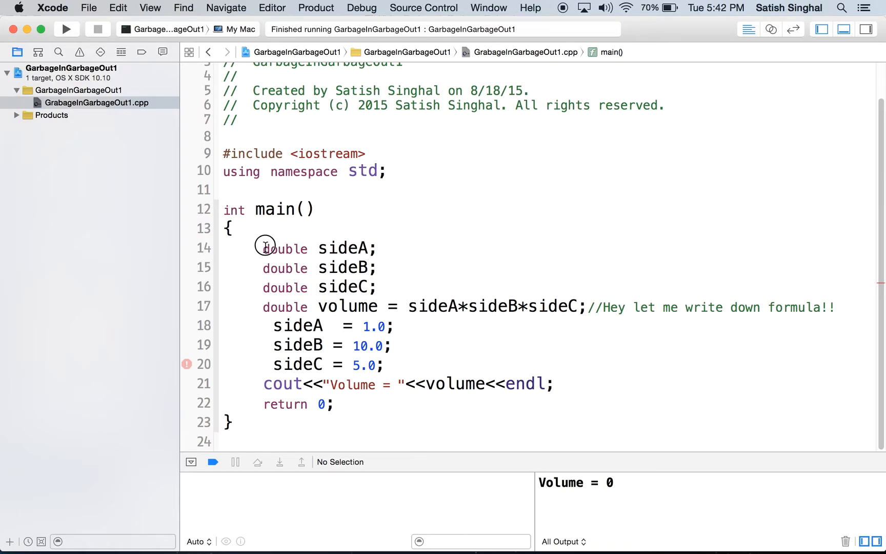
drag(264, 248, 381, 287)
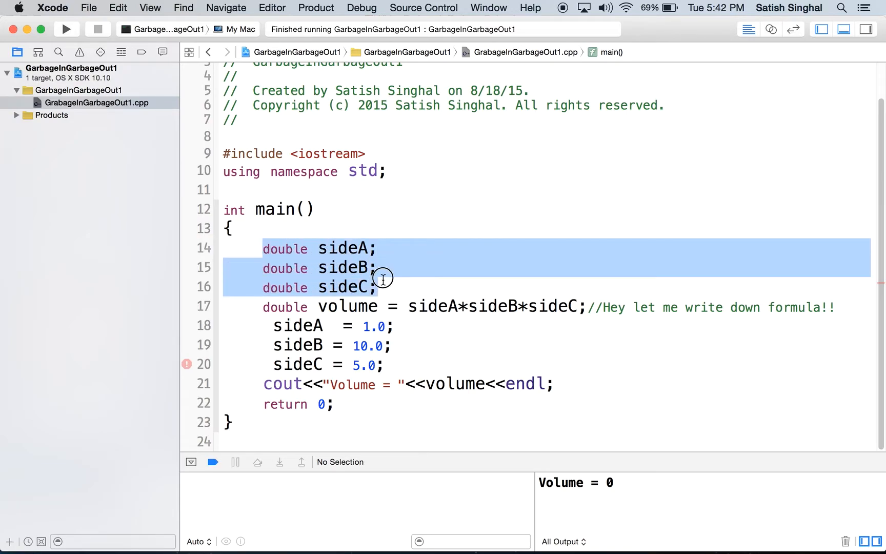
mouse_move(383, 279)
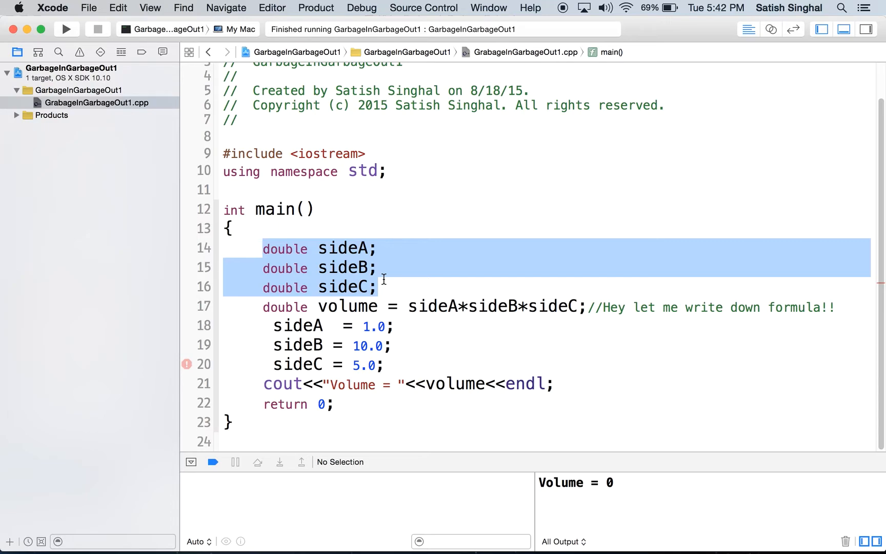
click(378, 268)
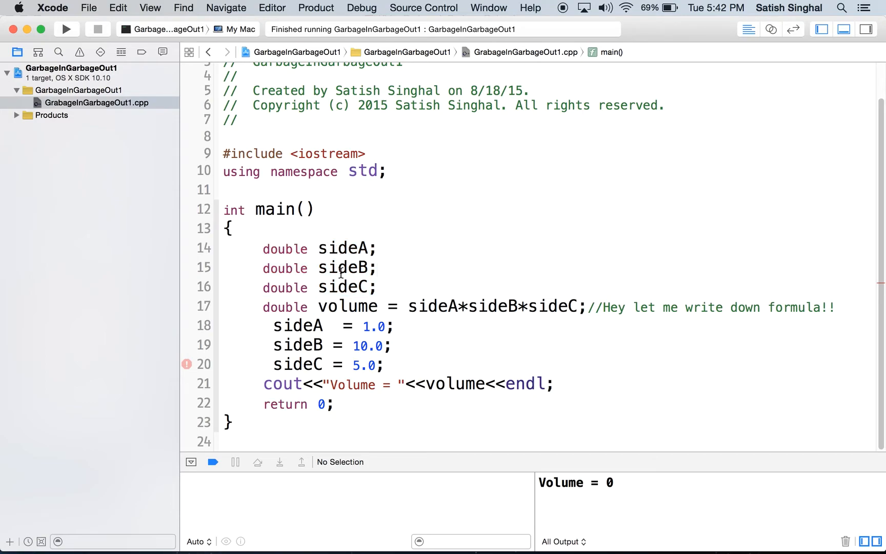
mouse_move(253, 302)
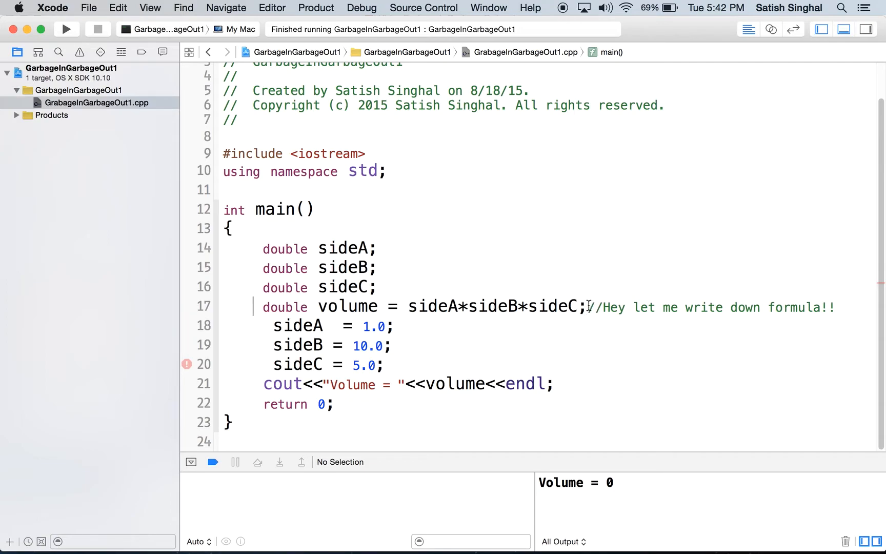
drag(587, 307, 779, 306)
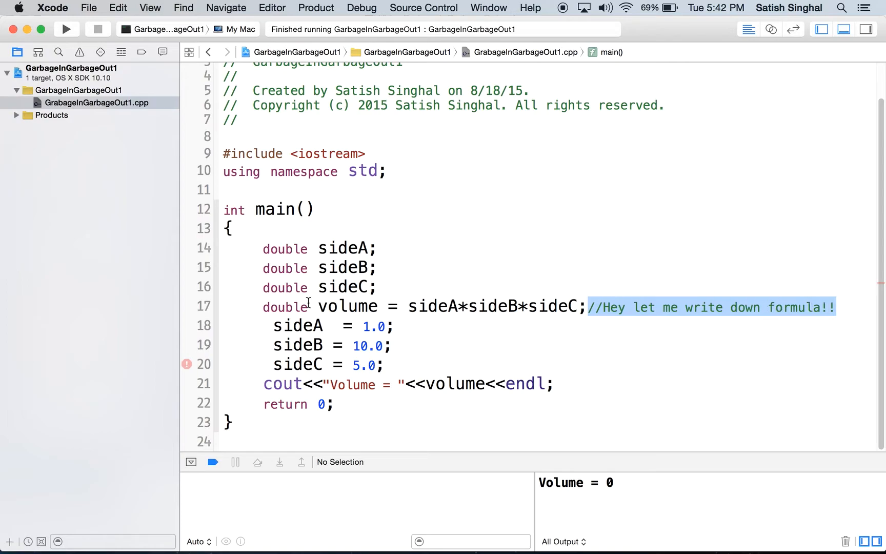
drag(587, 306, 511, 306)
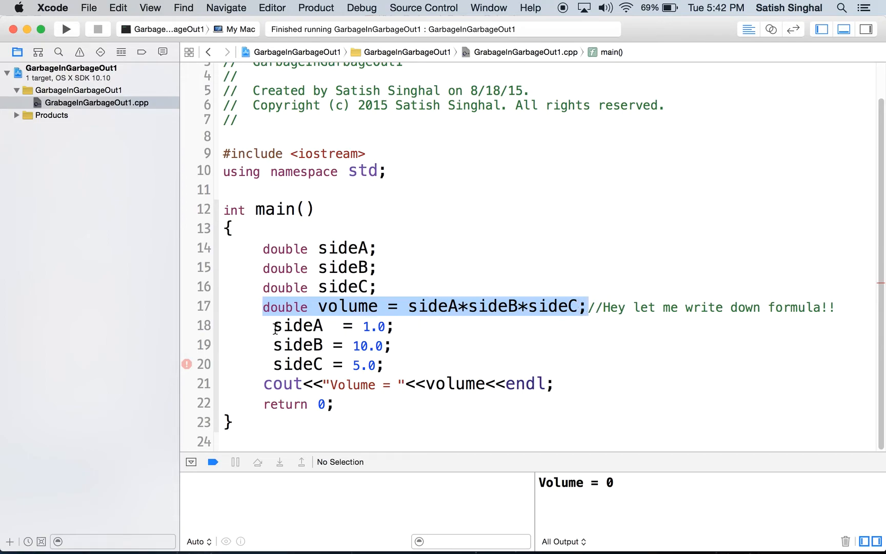
double_click(294, 326)
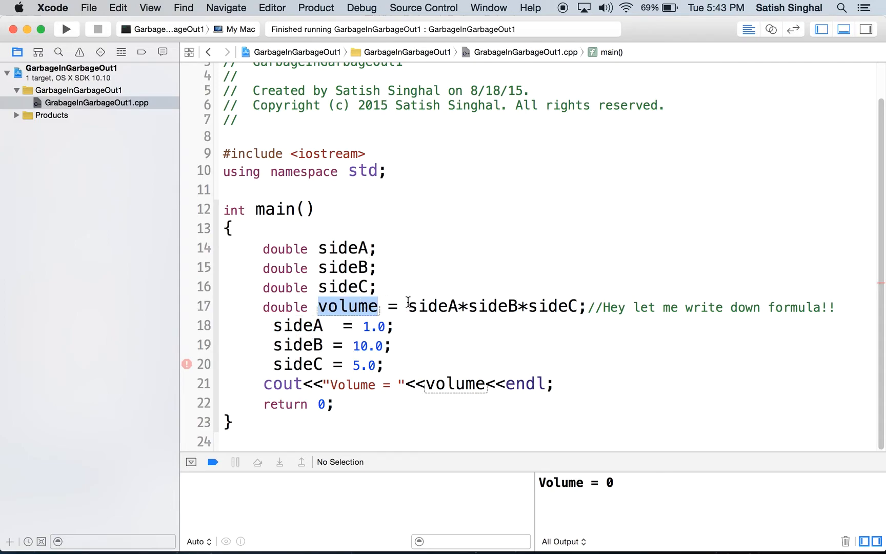
drag(410, 306, 576, 306)
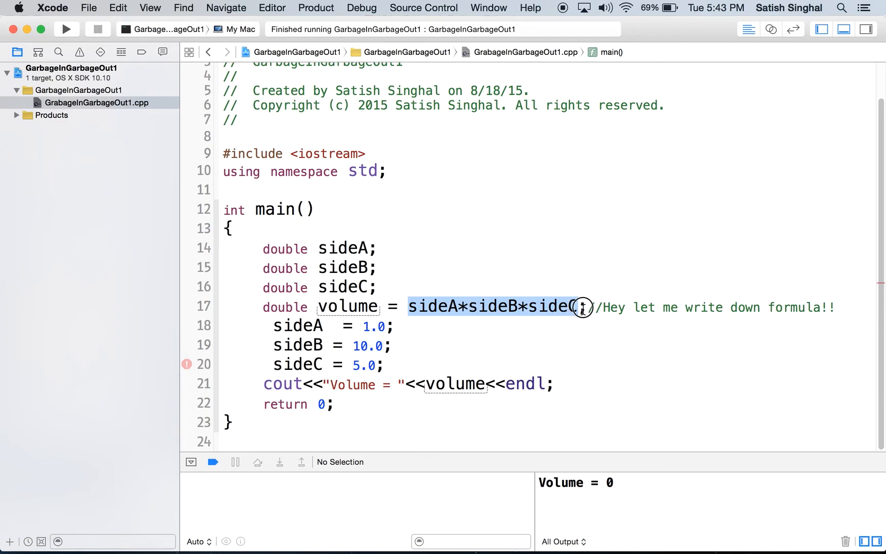
click(434, 383)
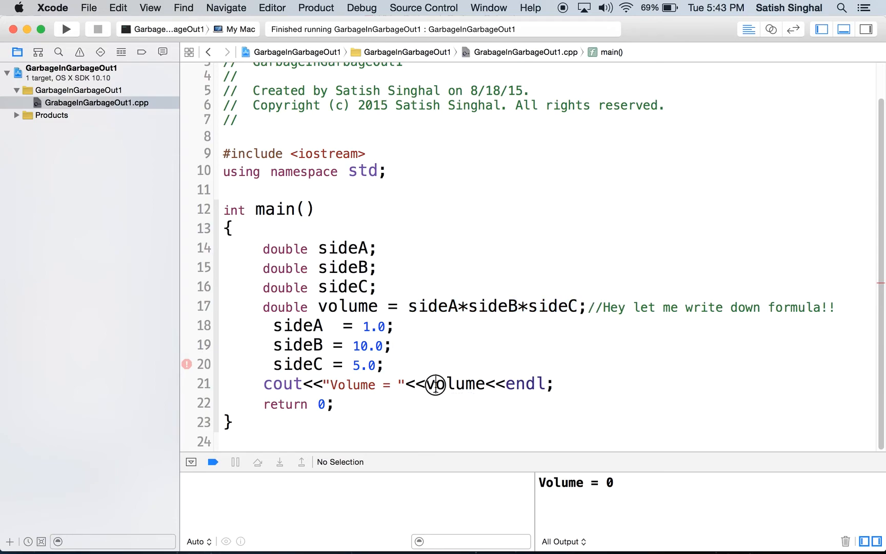
double_click(454, 384)
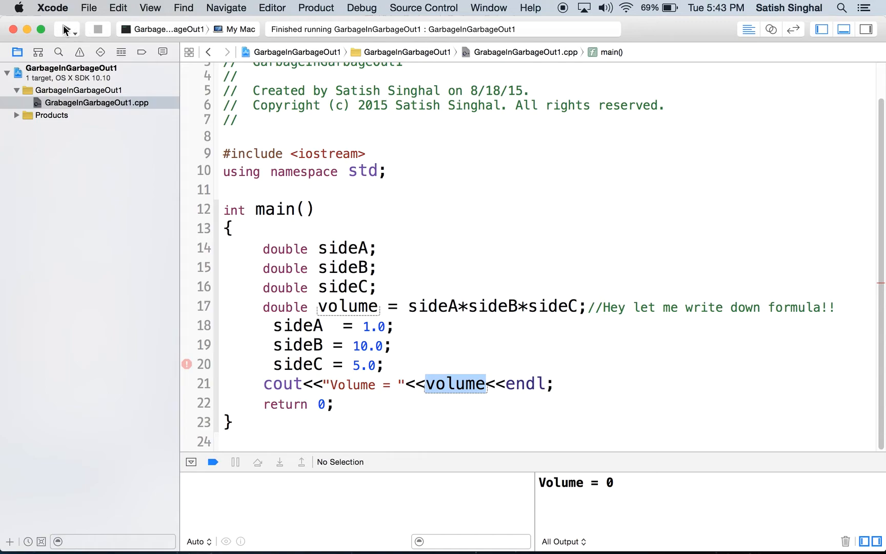
click(61, 28)
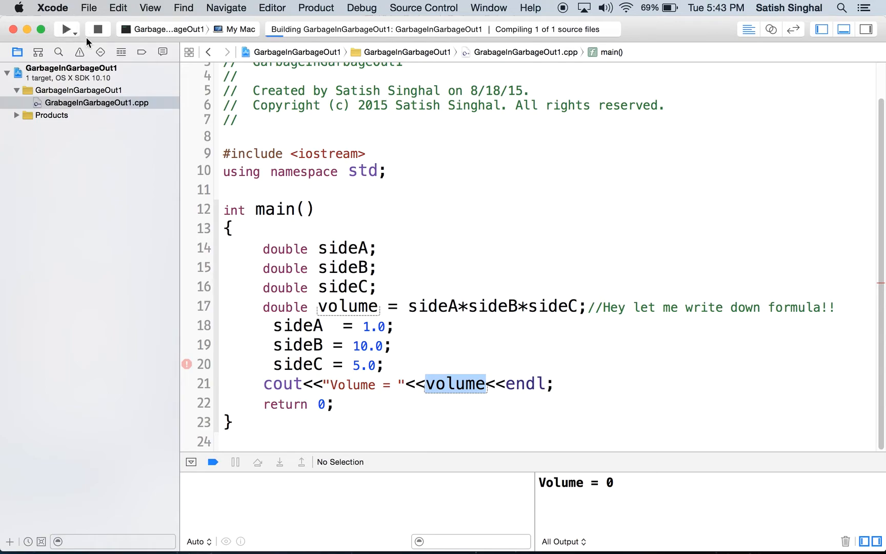
click(64, 28)
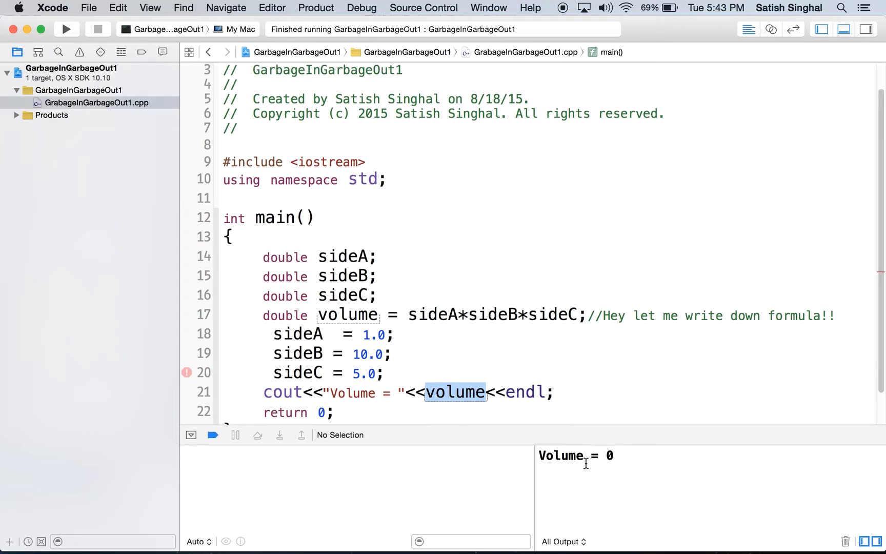
mouse_move(606, 449)
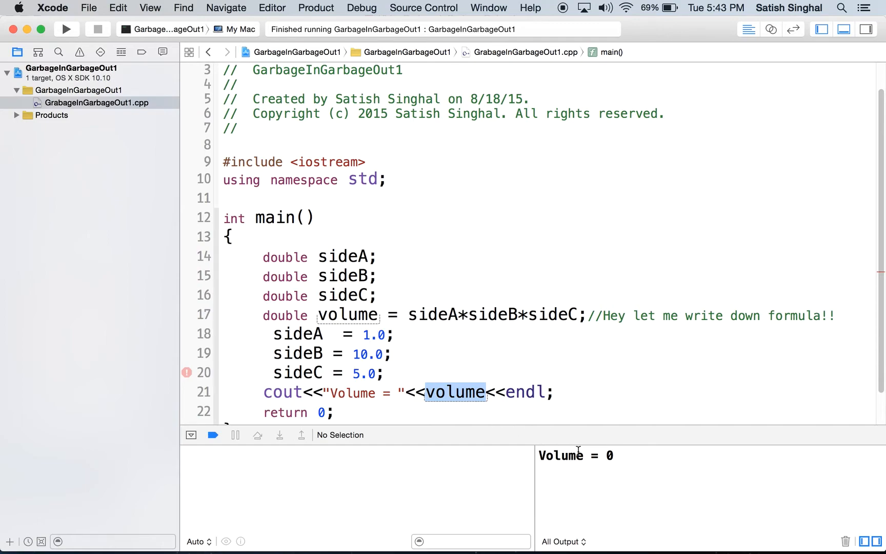
mouse_move(618, 455)
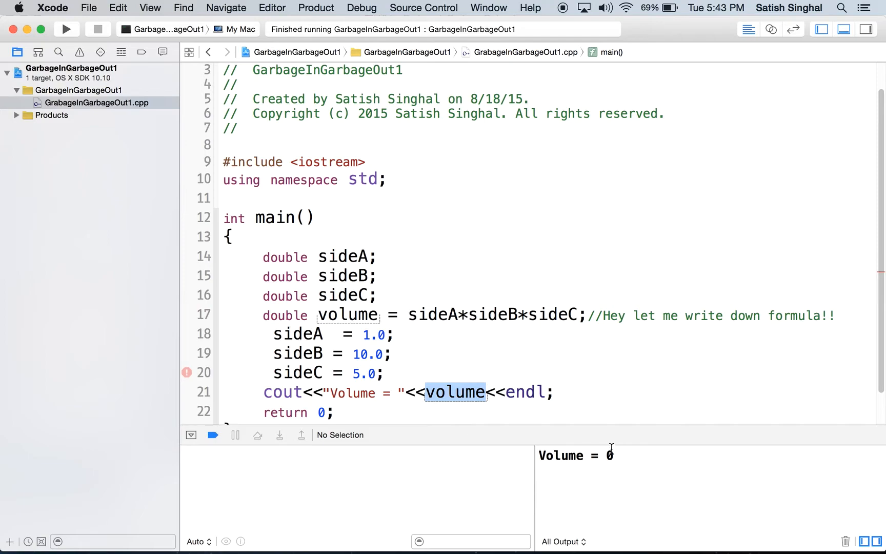
mouse_move(418, 283)
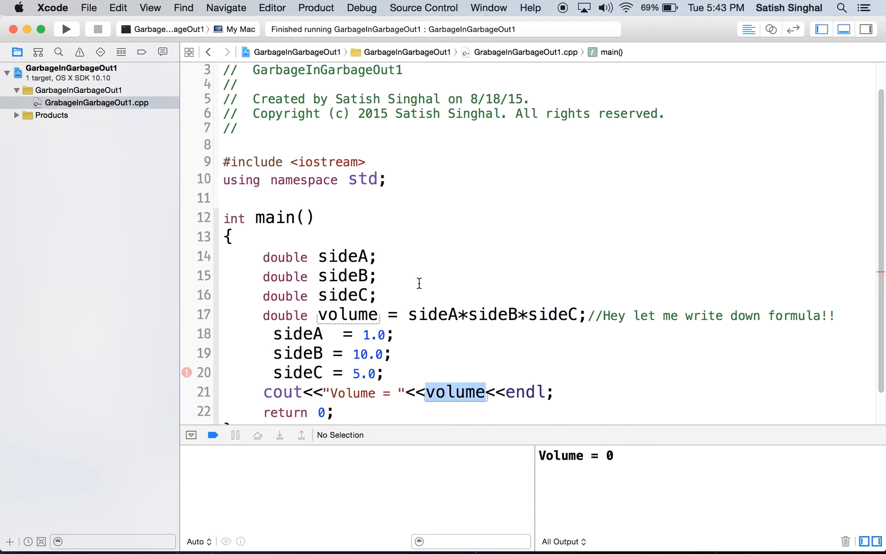
mouse_move(311, 258)
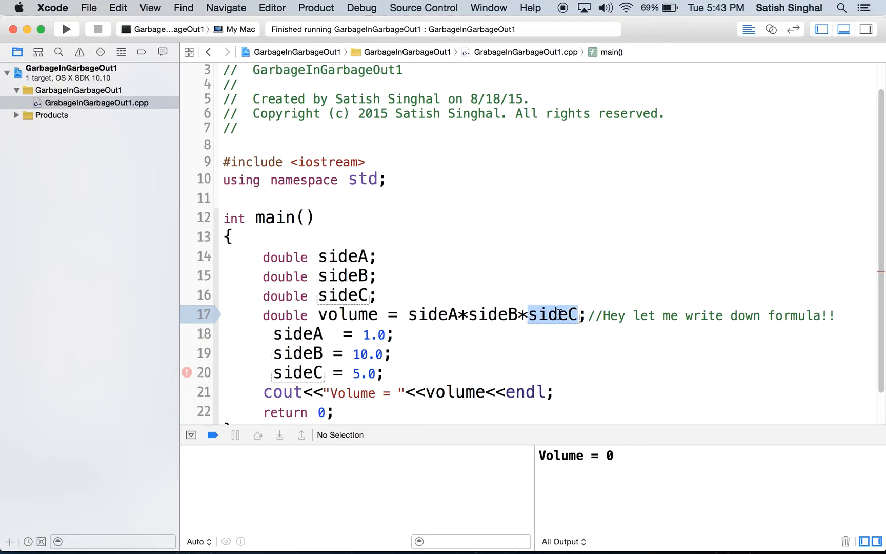
mouse_move(563, 235)
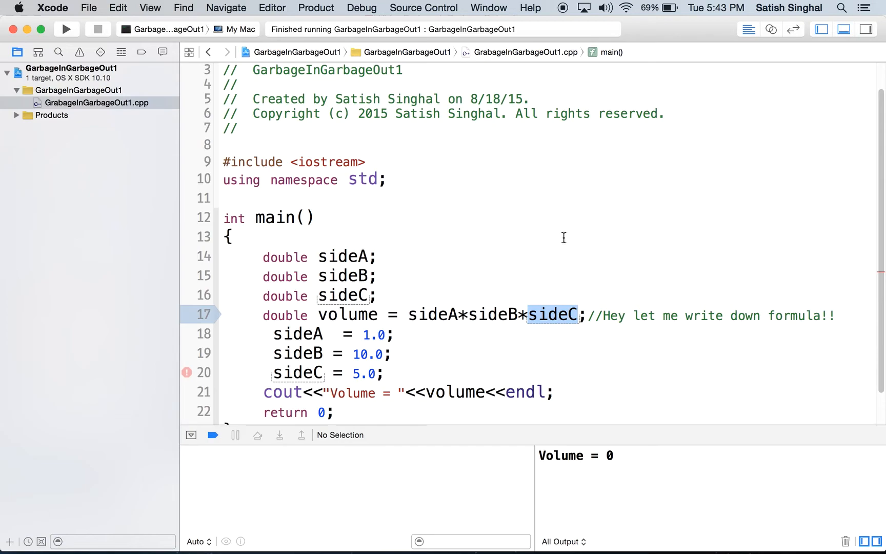
mouse_move(569, 238)
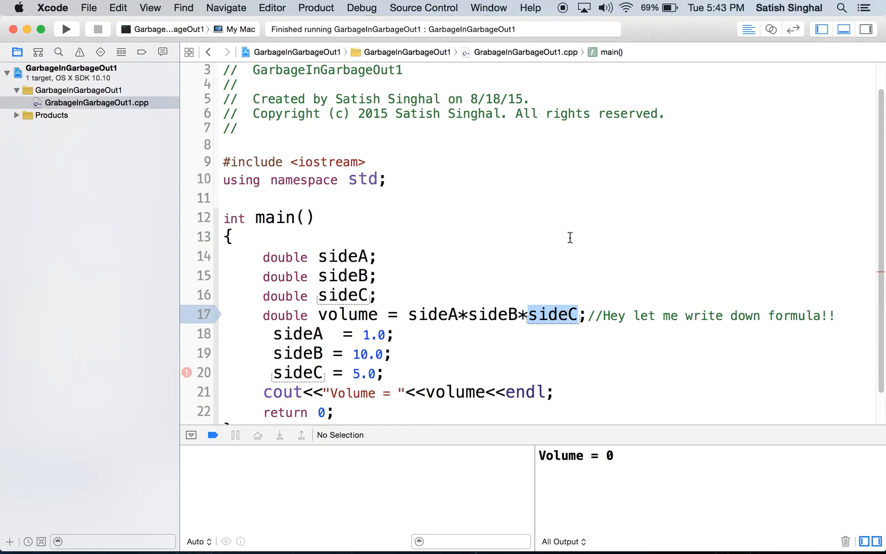
mouse_move(568, 238)
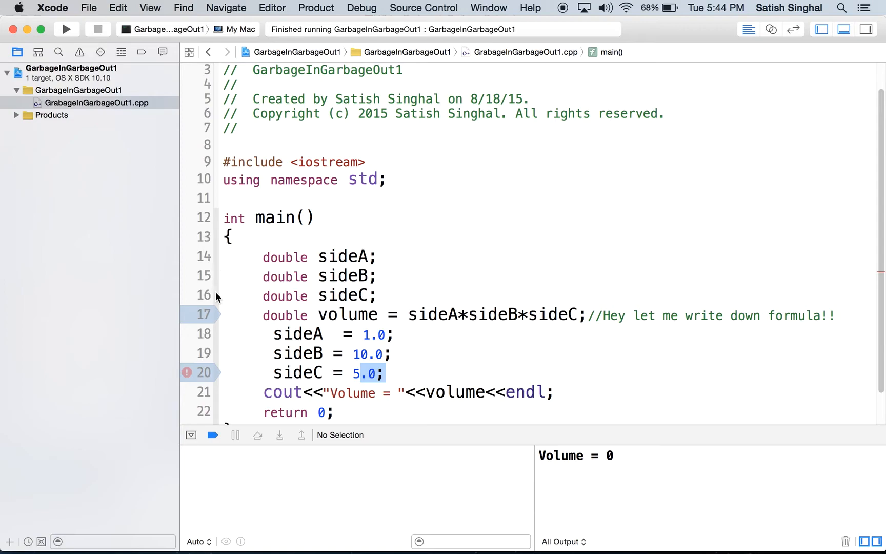
Select the word 'volume' in the early formula line of the box-volume code.
double_click(357, 257)
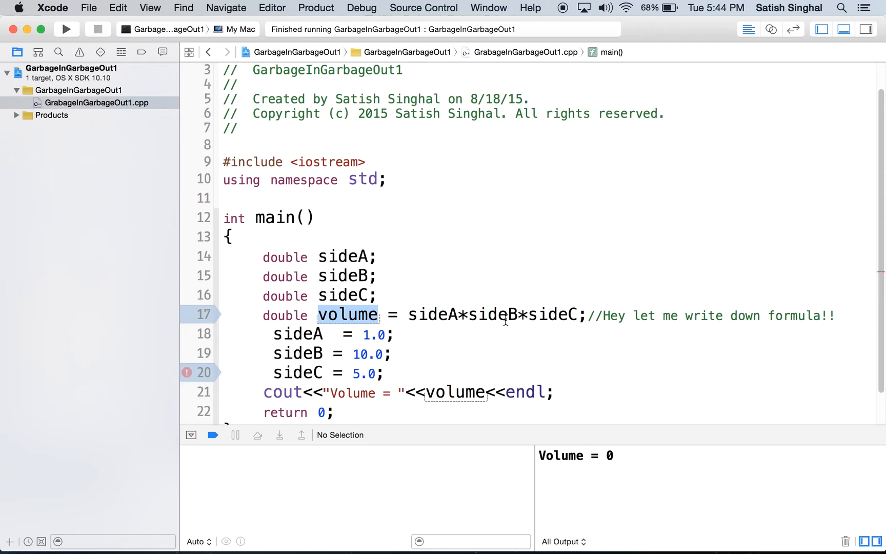
mouse_move(541, 325)
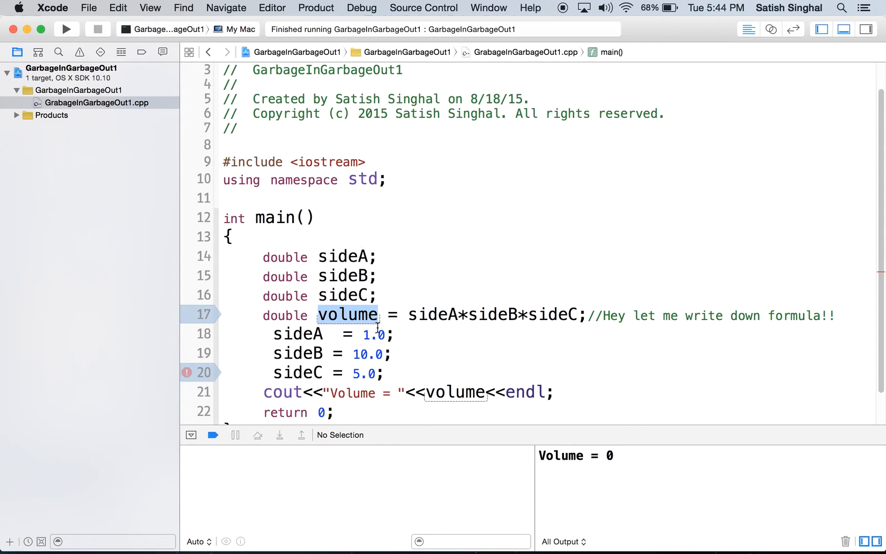
mouse_move(384, 314)
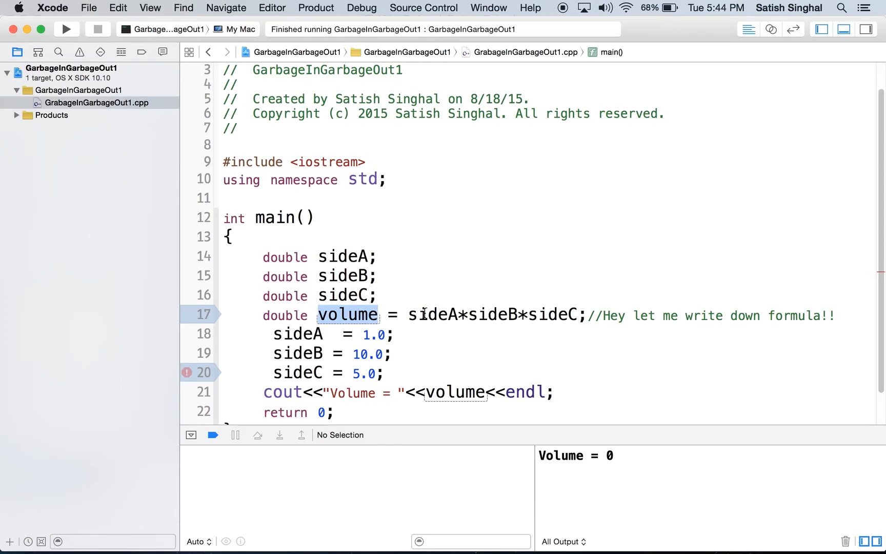
double_click(455, 392)
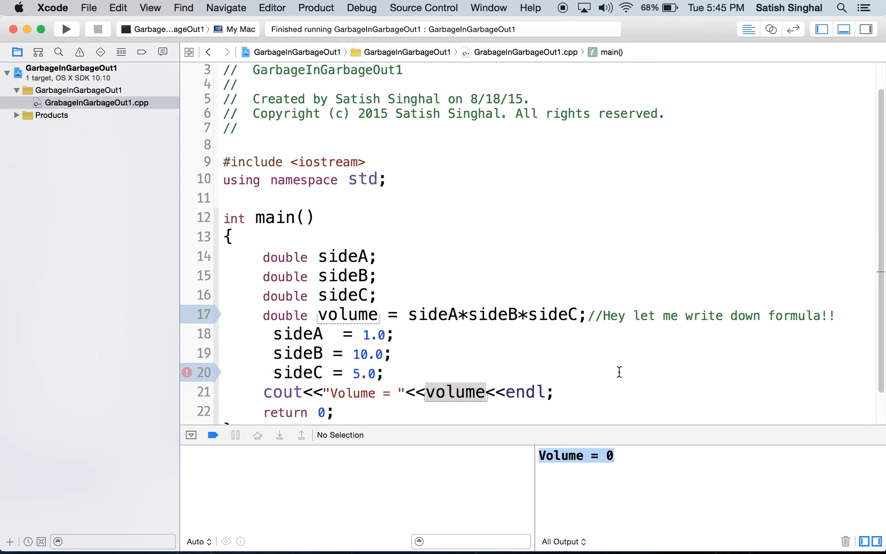
mouse_move(345, 315)
text(//)
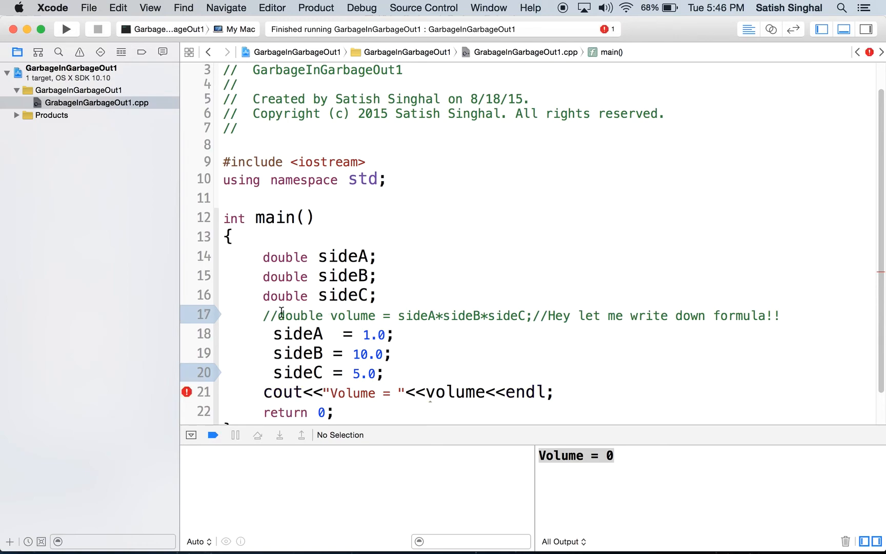
Add 'double volume = sideA*sideB*sideC;' after the sides are set, rerun, and confirm Volume = 50.
drag(276, 316, 559, 315)
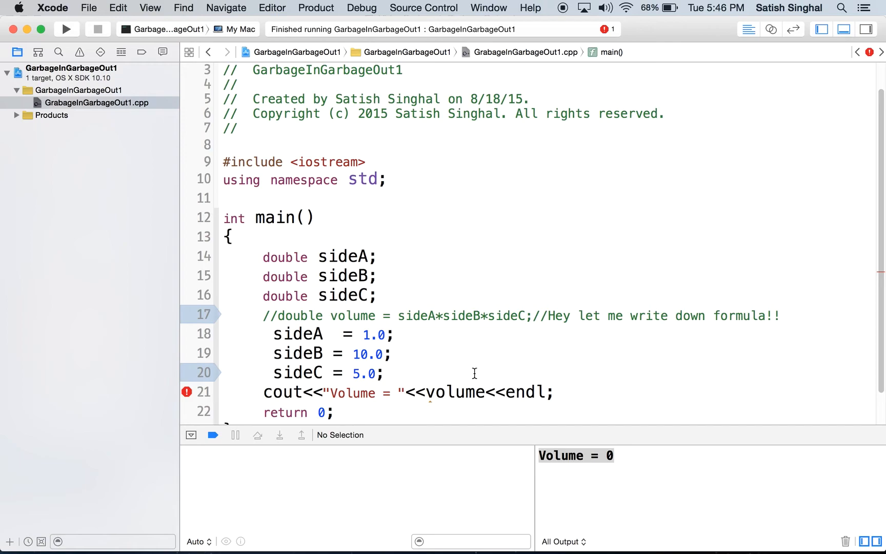
text(double volume = sideA*sideB*sideC;/)
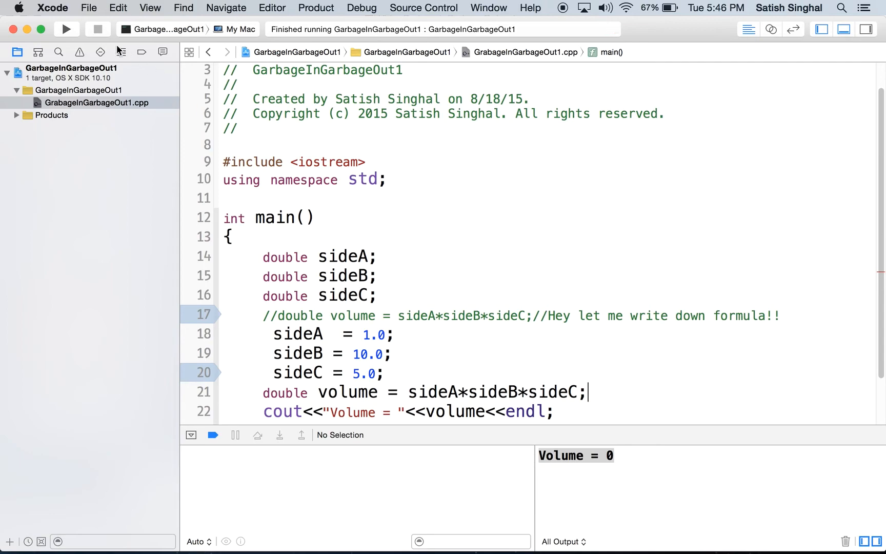
click(63, 30)
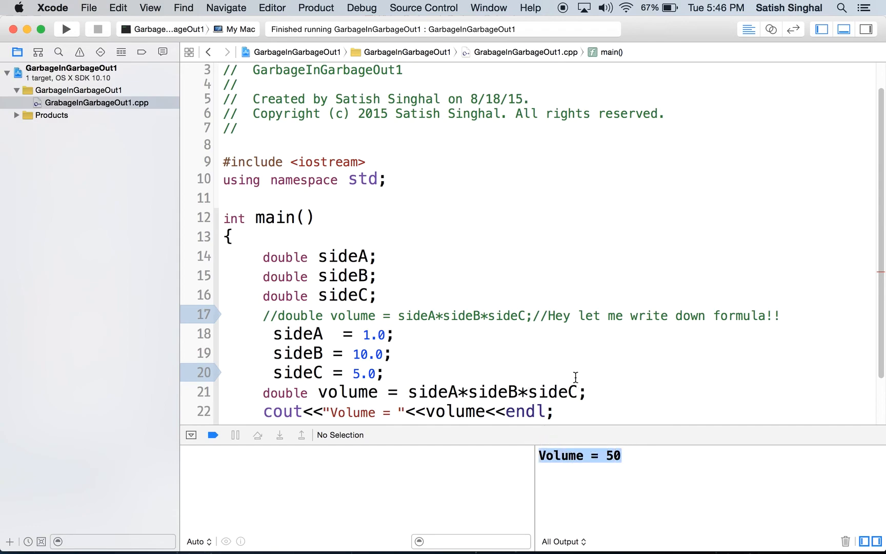
mouse_move(585, 380)
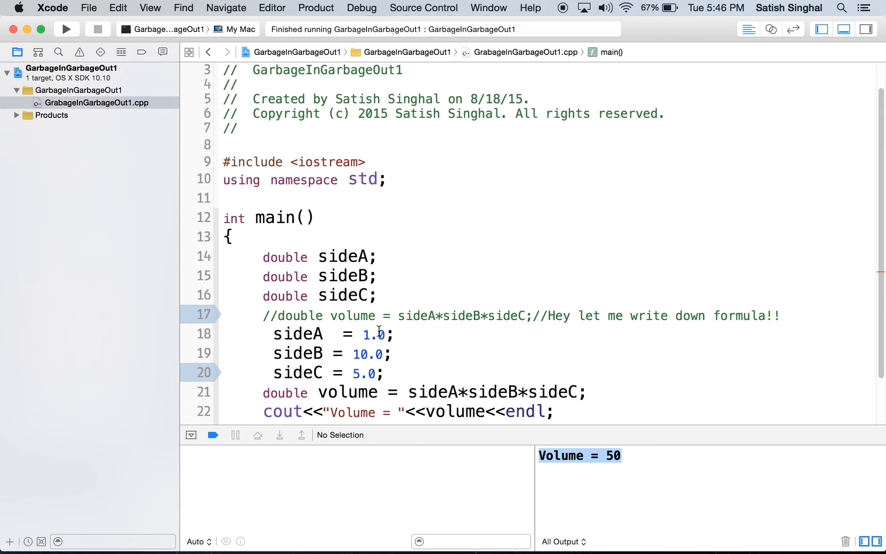
mouse_move(368, 353)
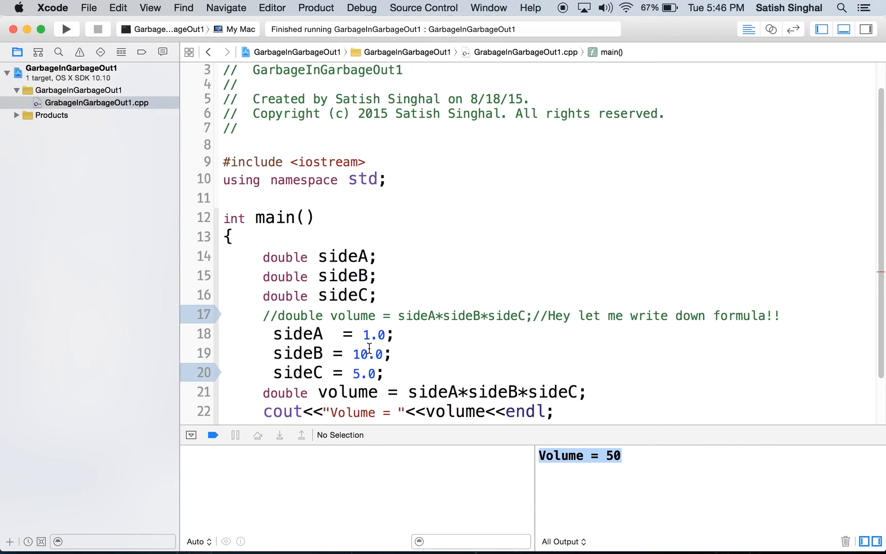
mouse_move(255, 309)
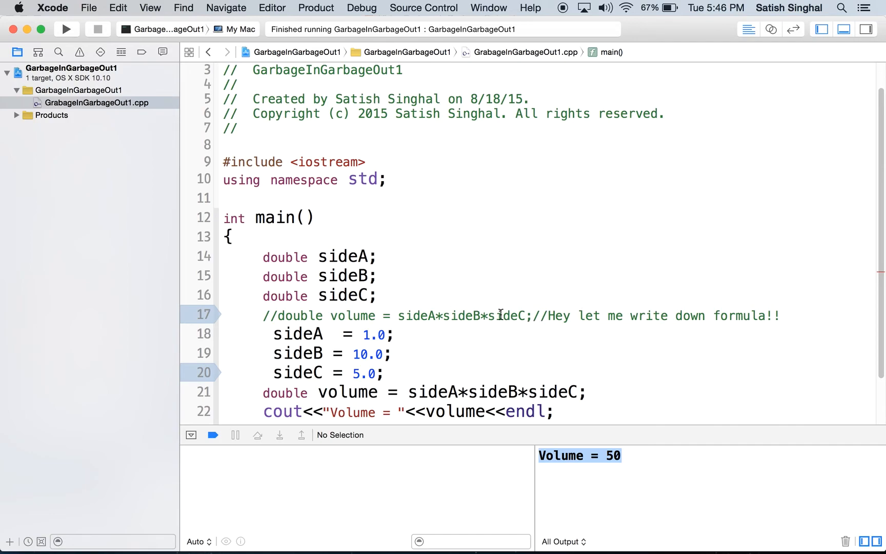
mouse_move(498, 316)
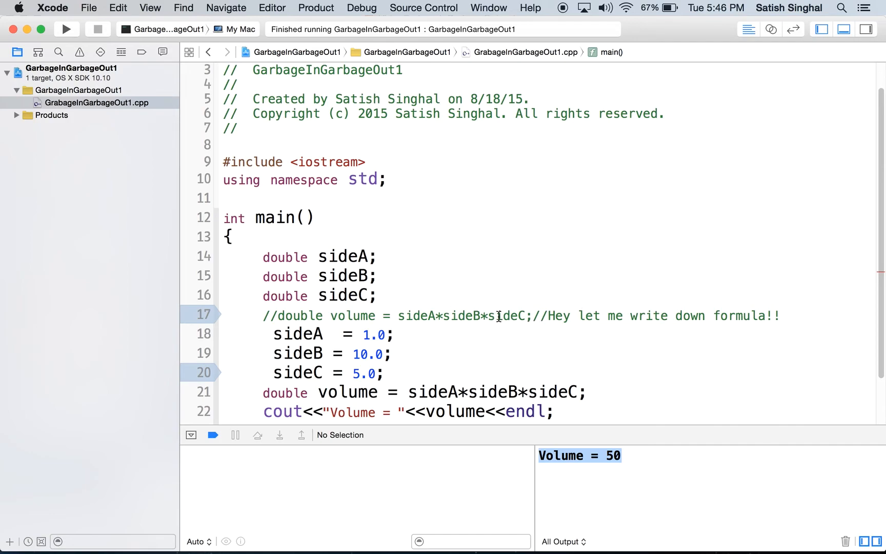
click(437, 392)
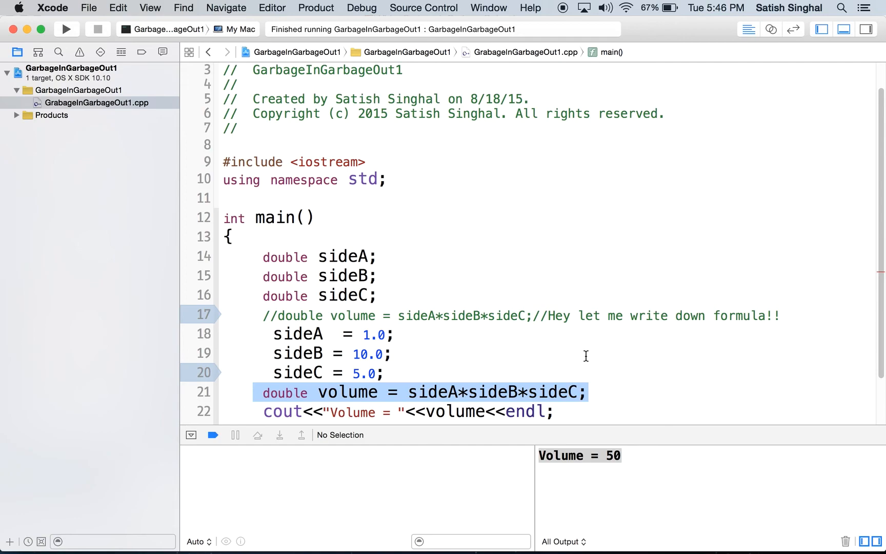
scroll(down, 3)
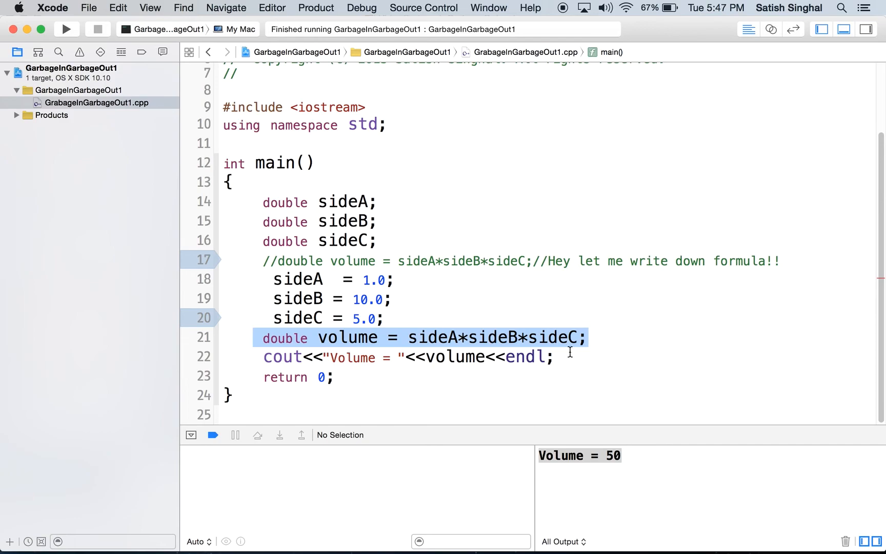
Return to the PowerPoint slide show and advance past the last bullet to the Conclusion slide.
key(cmd+tab)
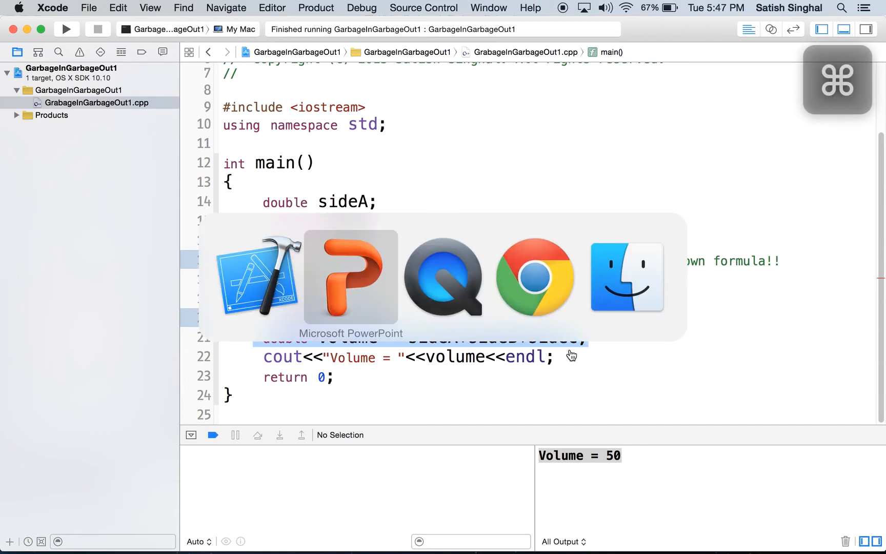
click(351, 277)
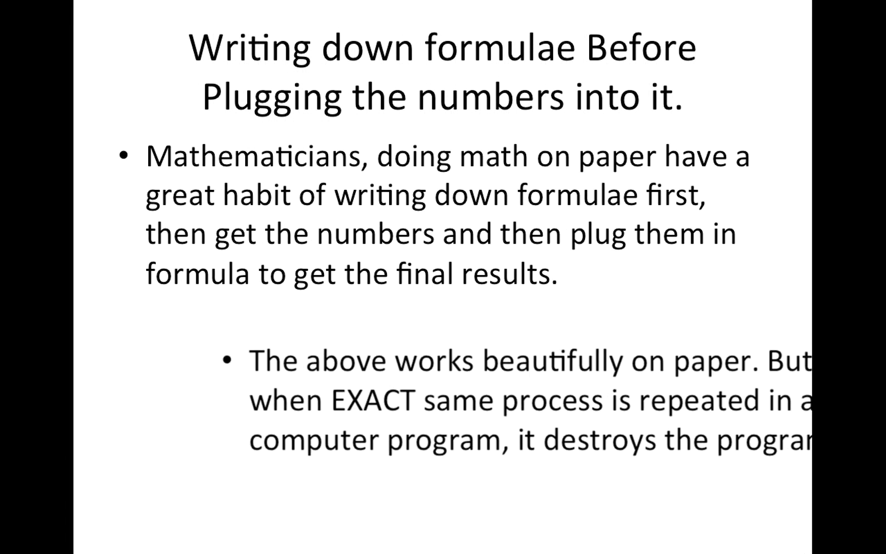
key(Right)
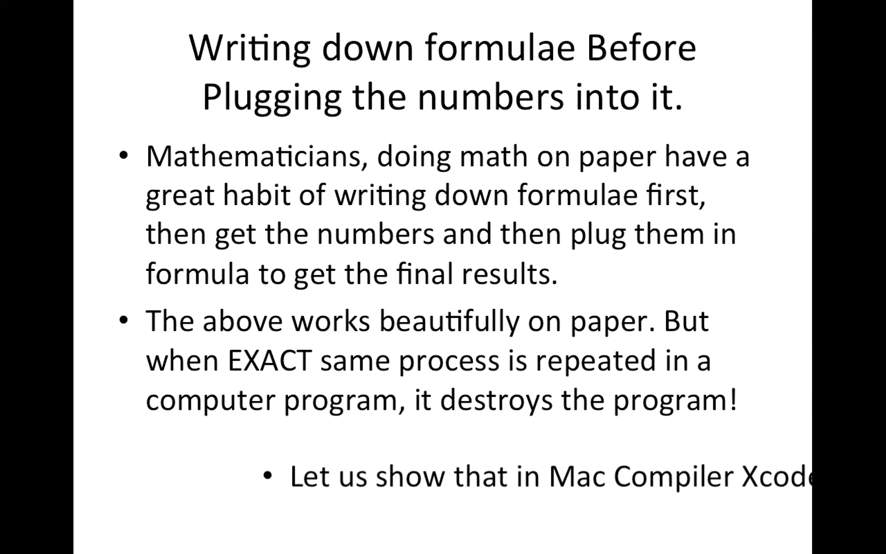
key(Right)
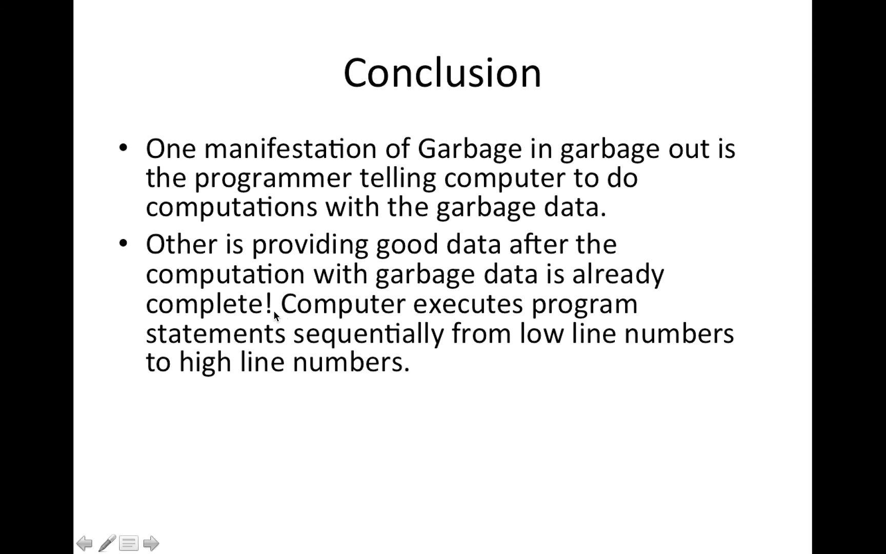
mouse_move(387, 327)
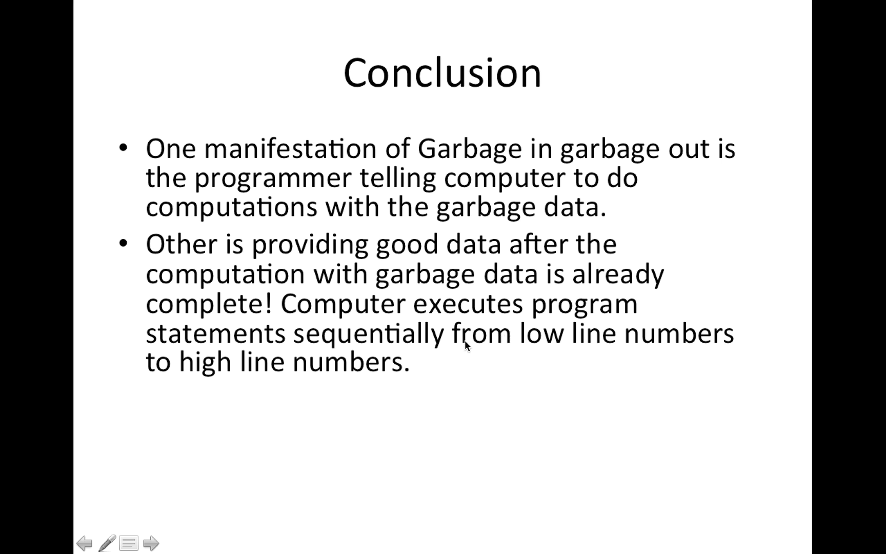
mouse_move(455, 346)
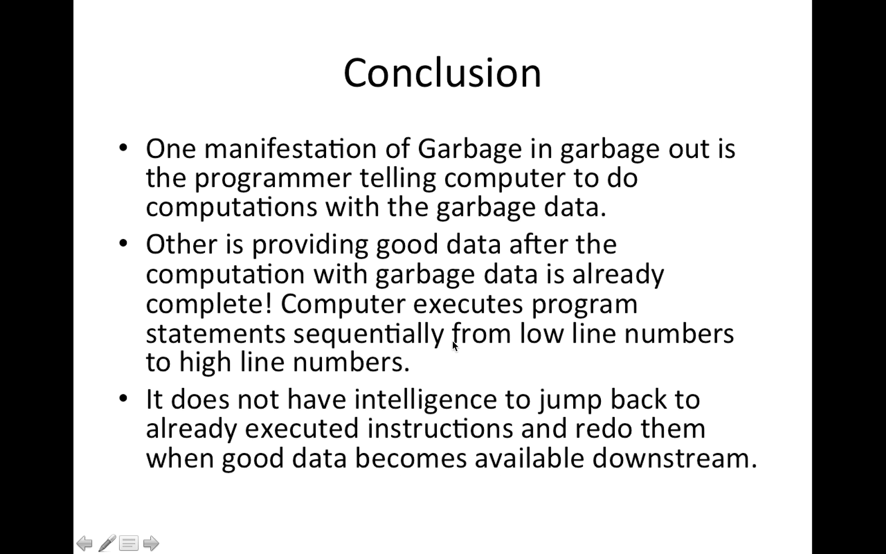
mouse_move(299, 402)
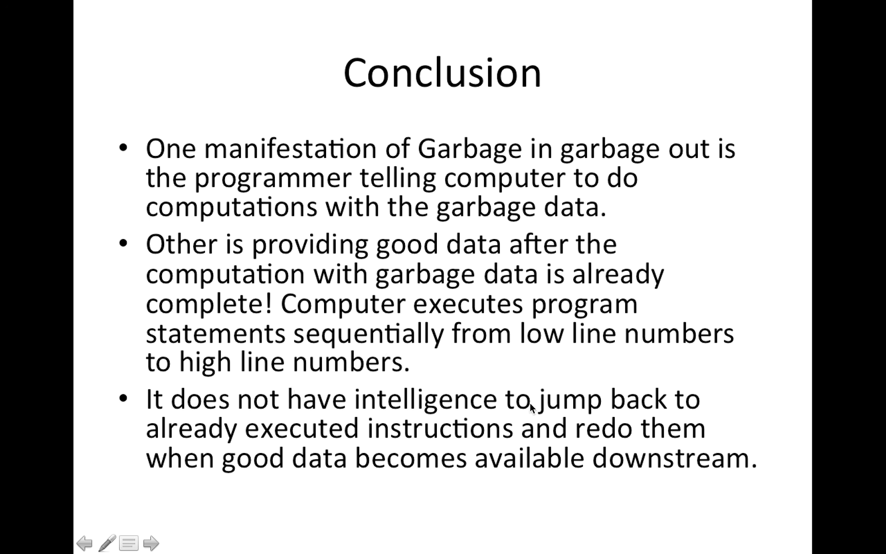
mouse_move(531, 452)
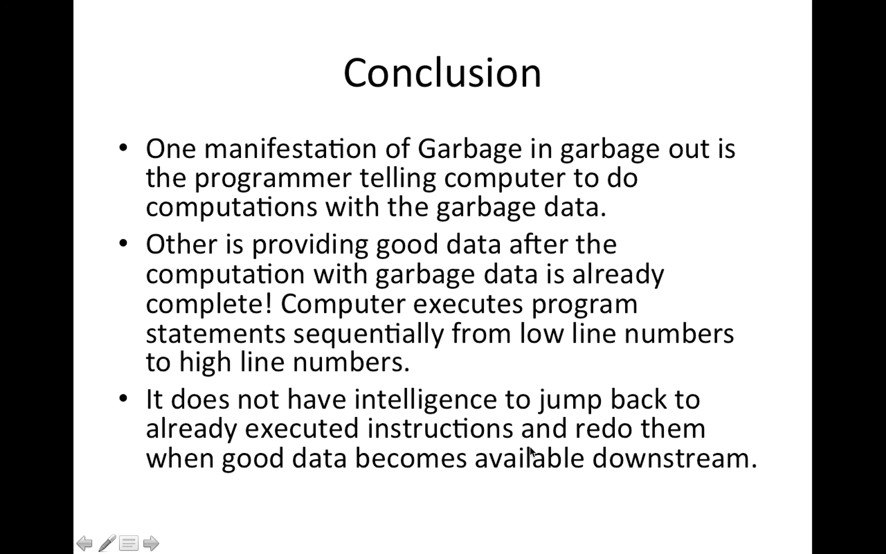